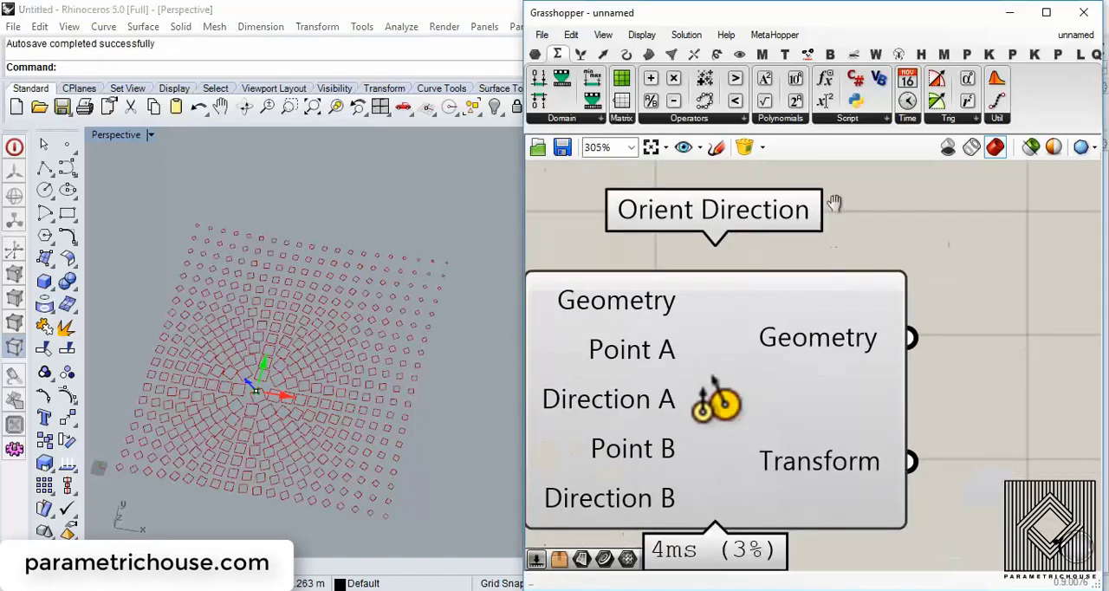
Step: Place an Orient Direction component found by searching 'ori' and drag it into position
scroll(down, 3)
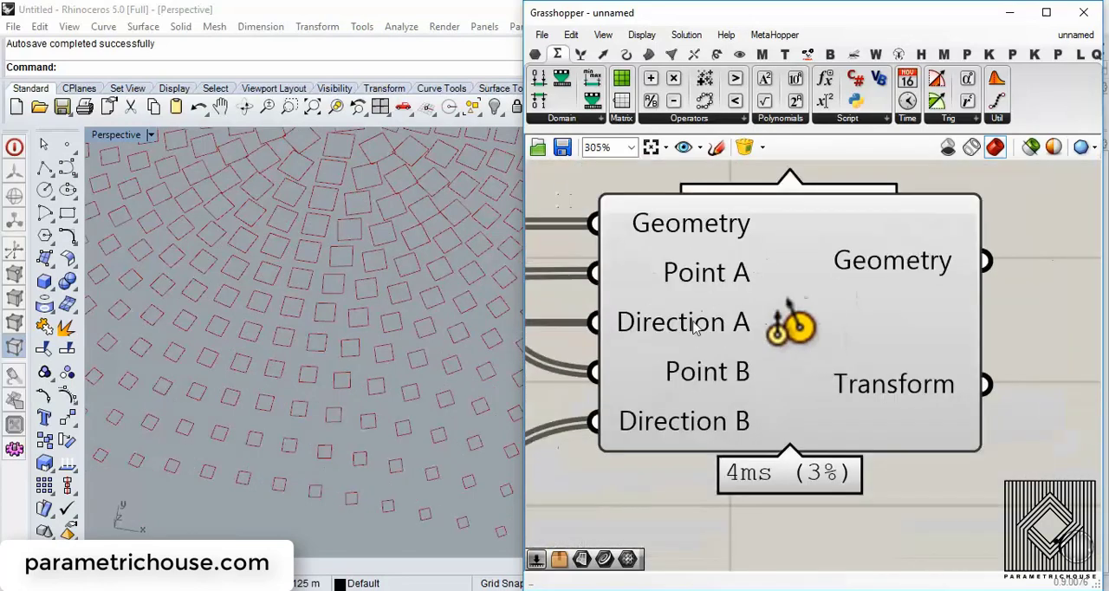
mouse_move(711, 359)
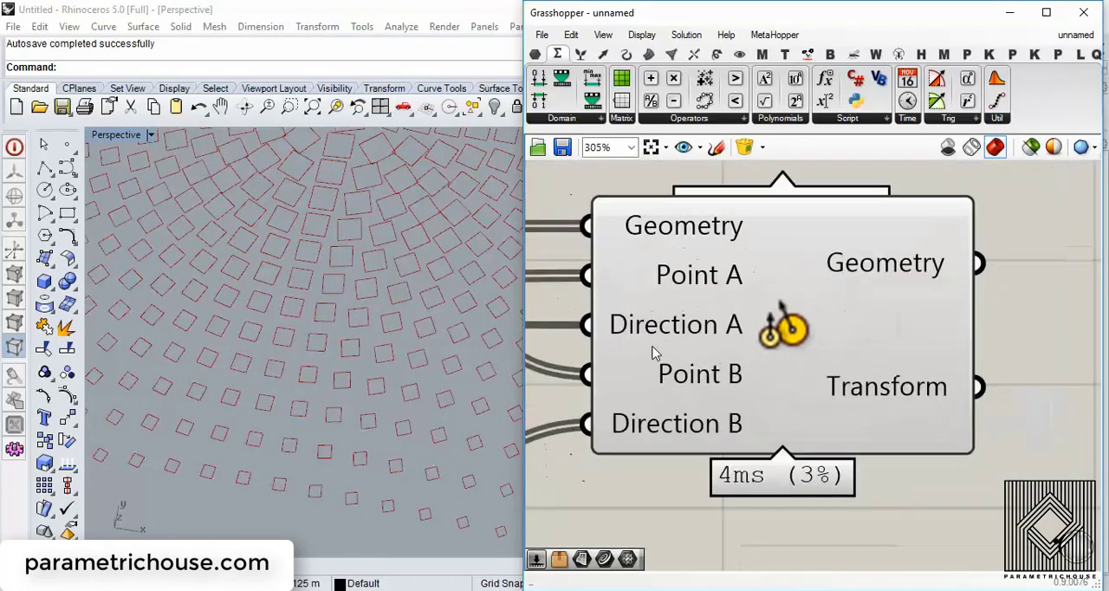
scroll(down, 3)
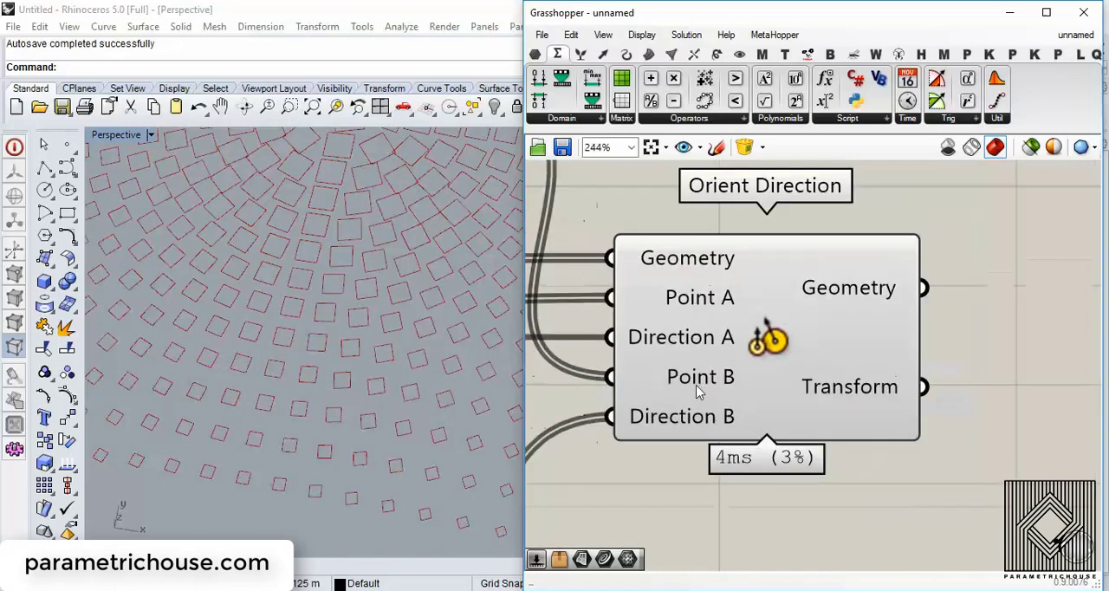
mouse_move(700, 376)
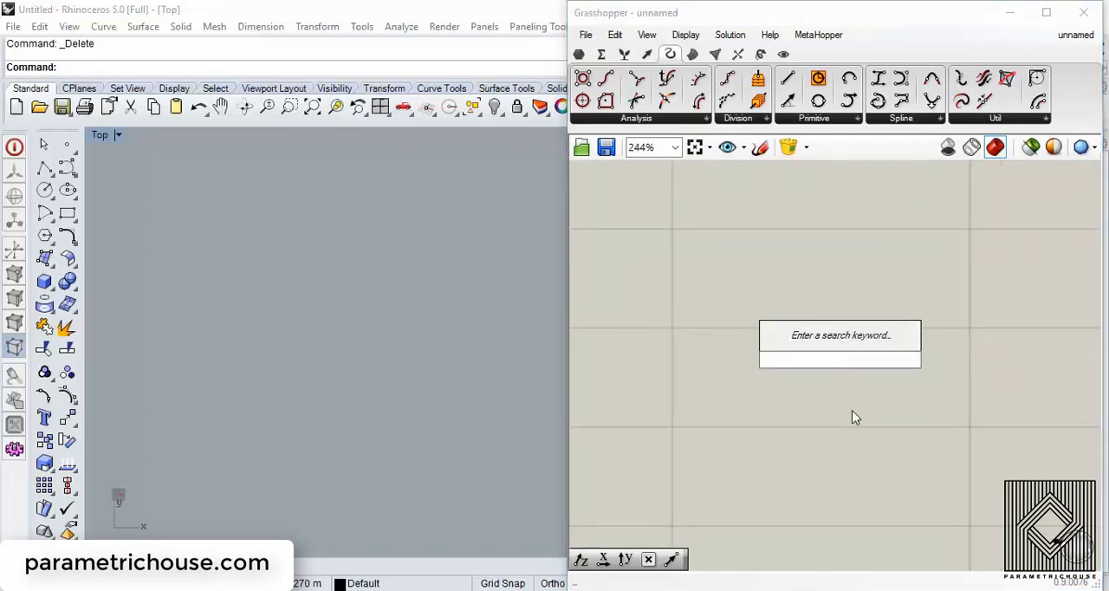
text(ori)
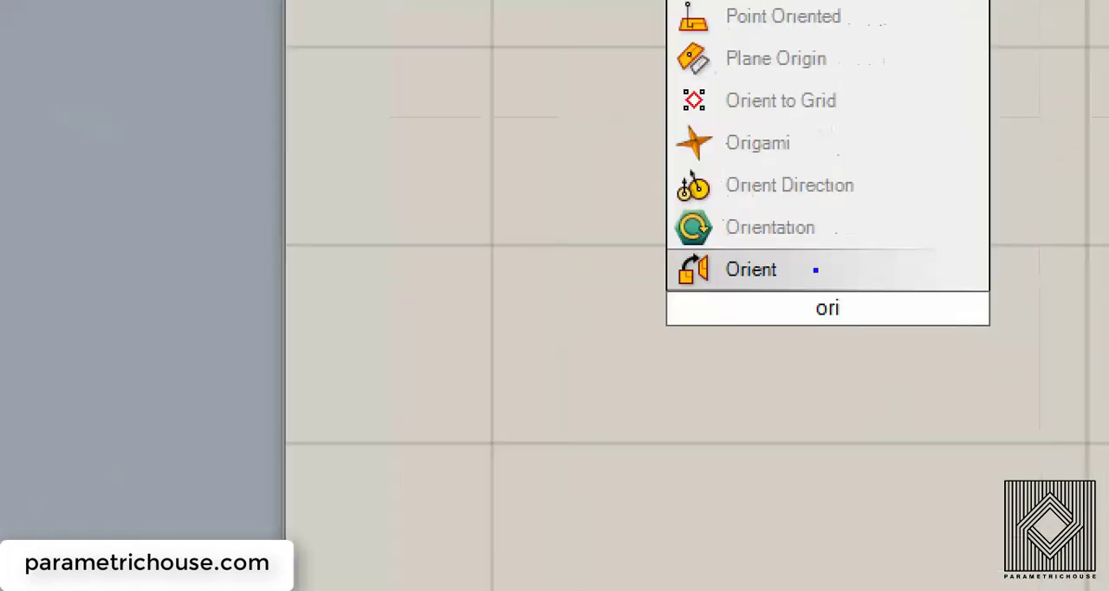
mouse_move(789, 184)
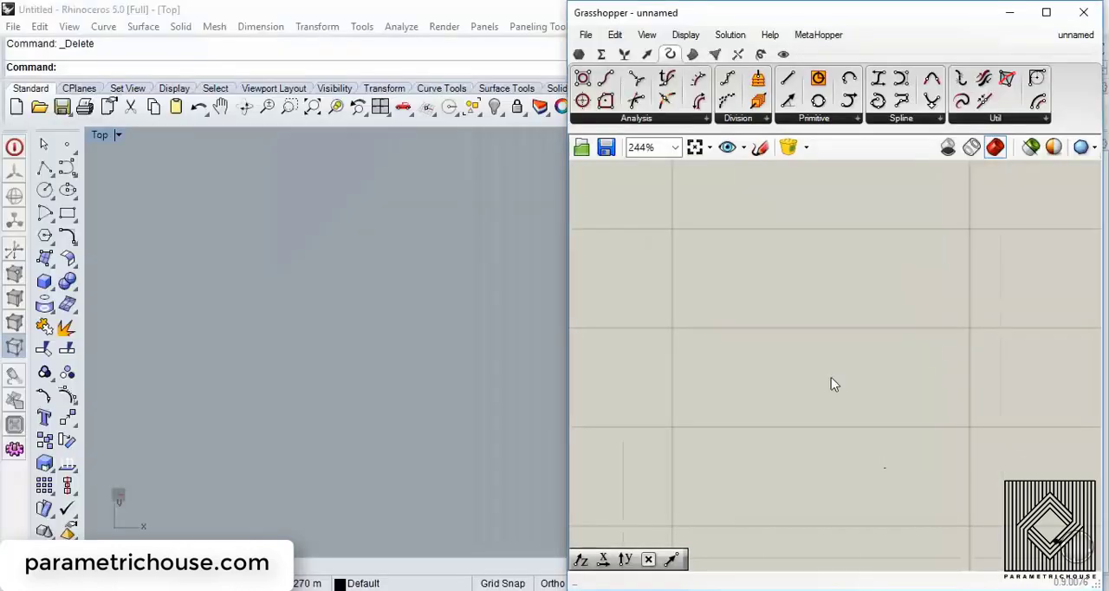
click(766, 118)
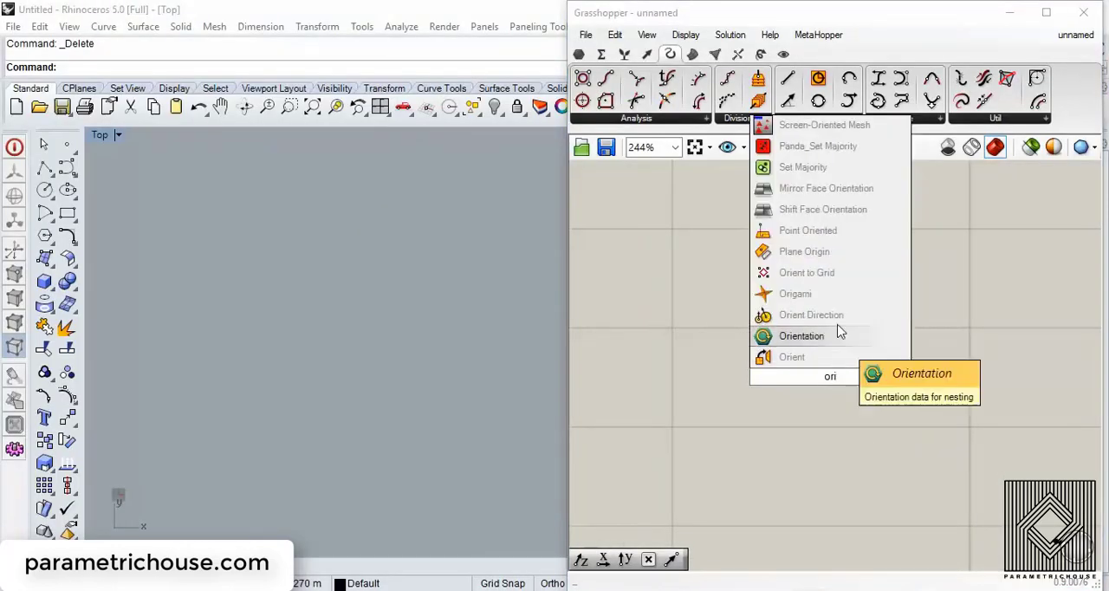
click(811, 314)
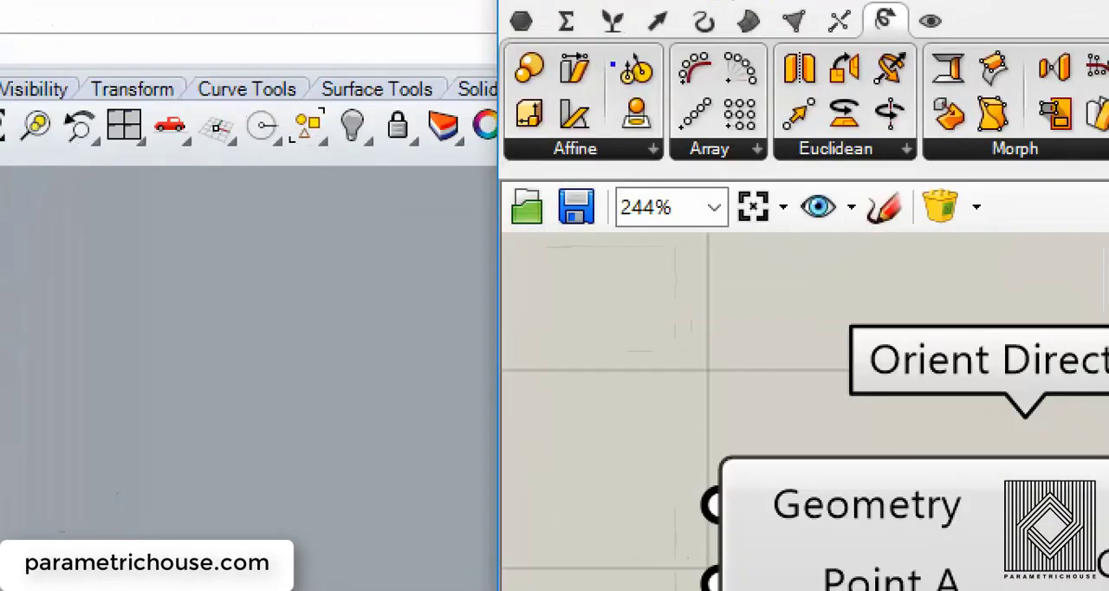
click(635, 68)
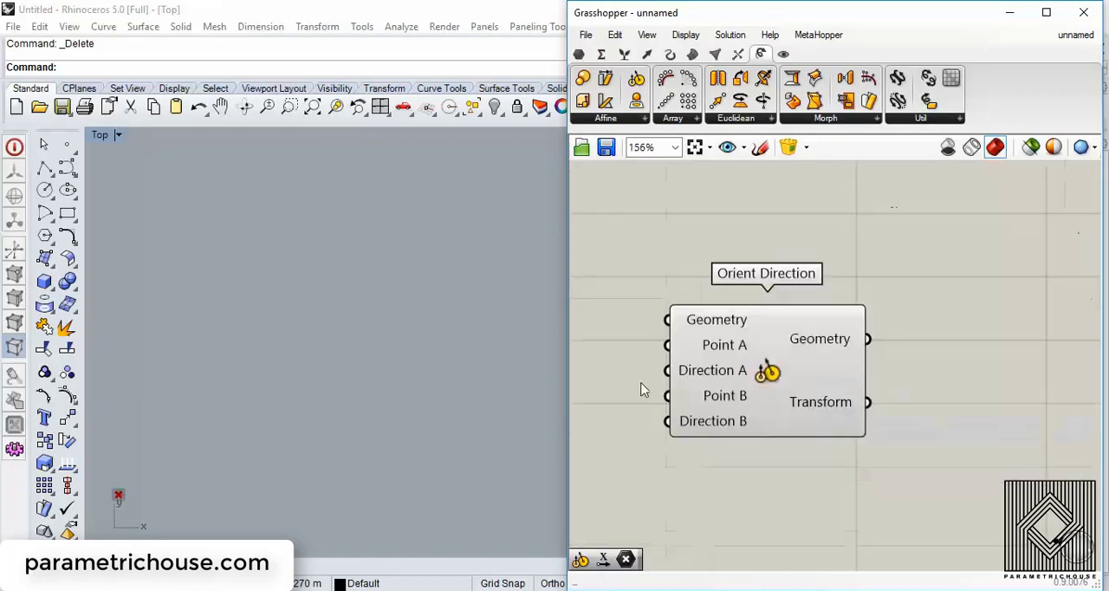
drag(766, 370, 918, 357)
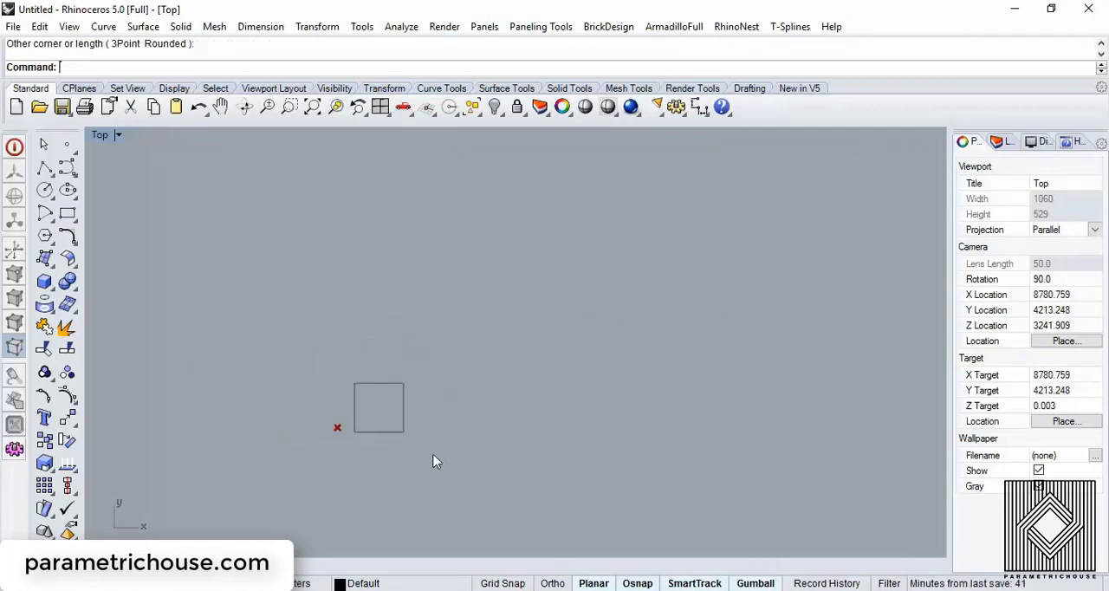
mouse_move(425, 464)
text(Array)
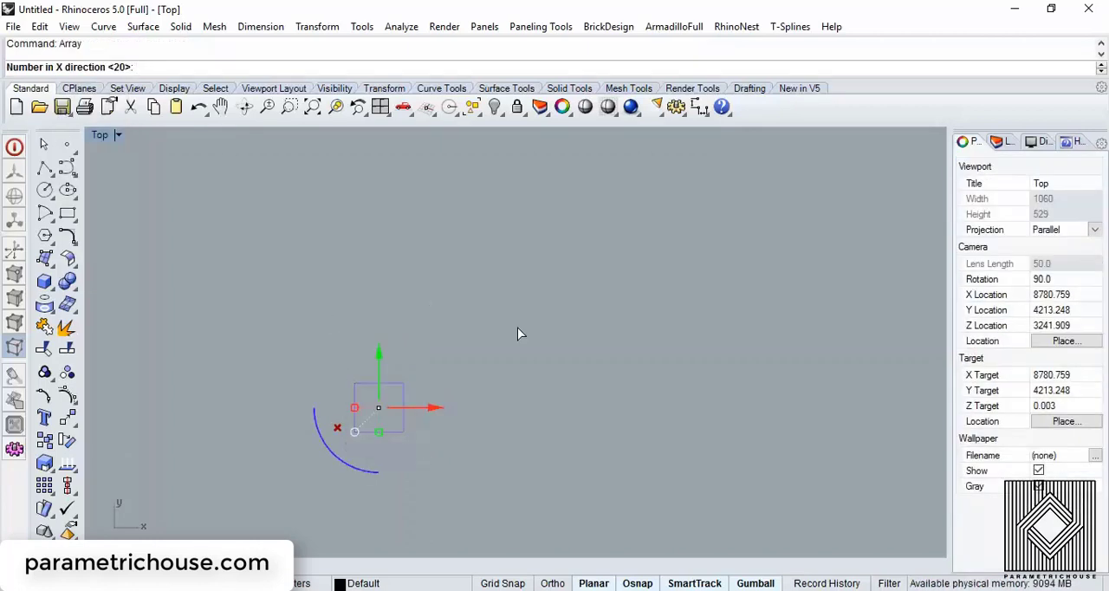
Step: Array the square 15 by 15 with 5000-unit spacing
text(20)
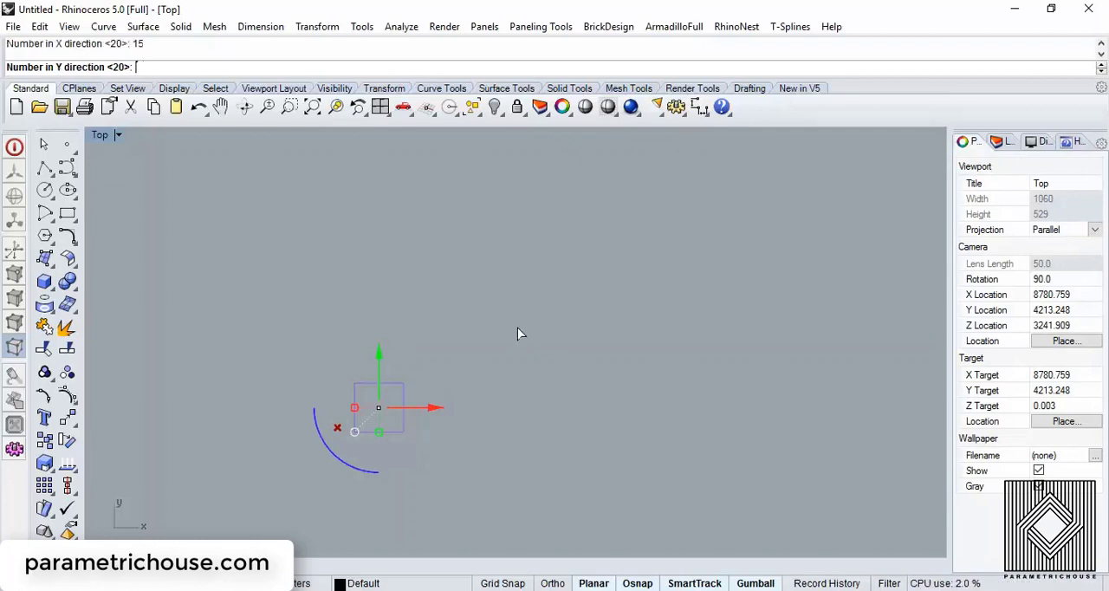
text(15)
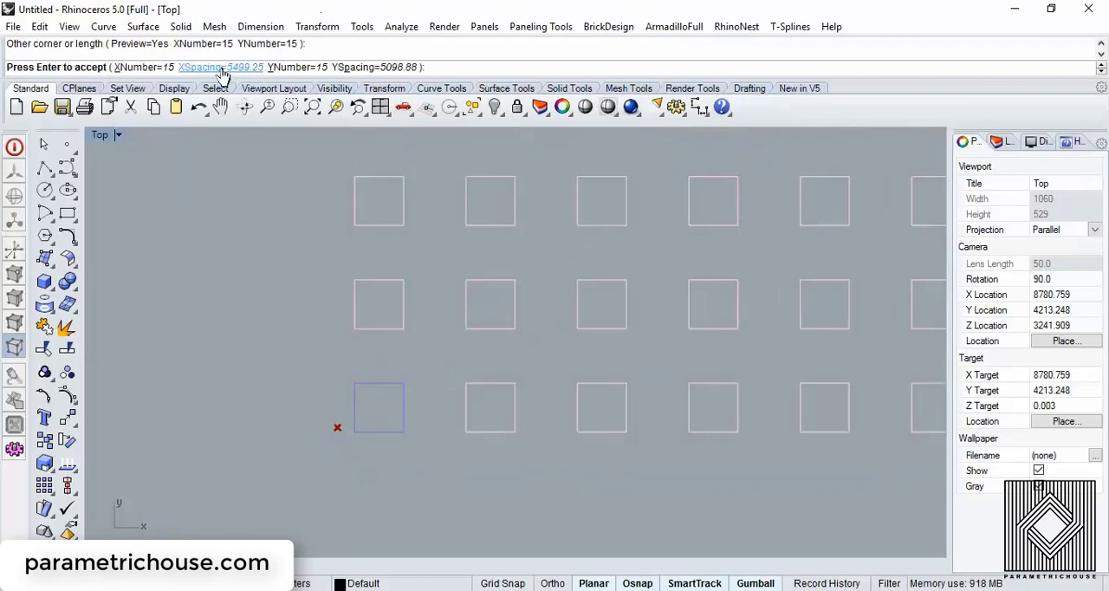
text(500)
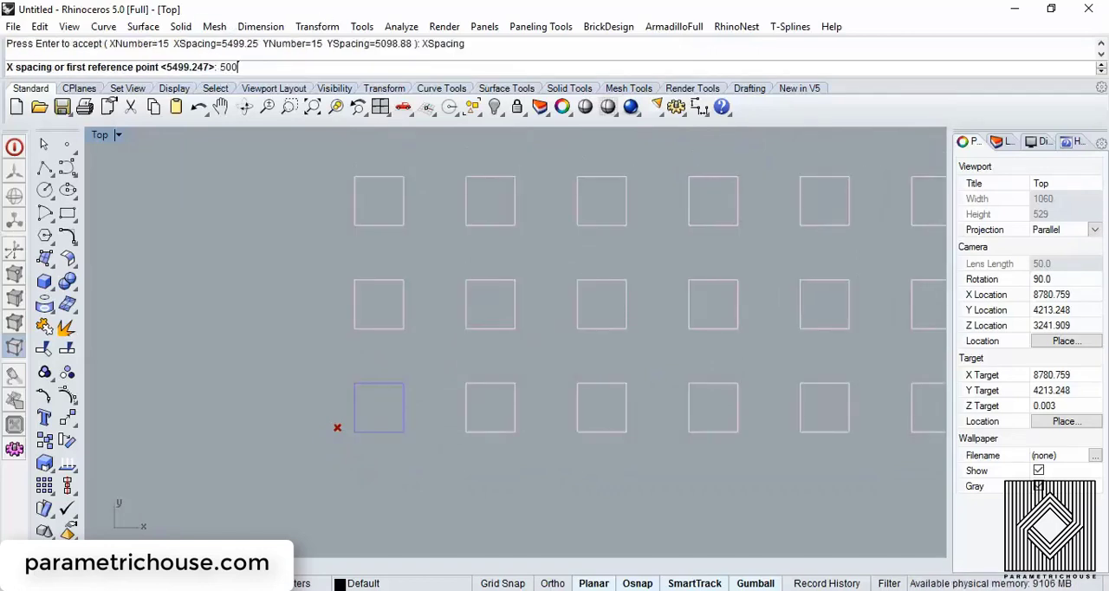
key(Enter)
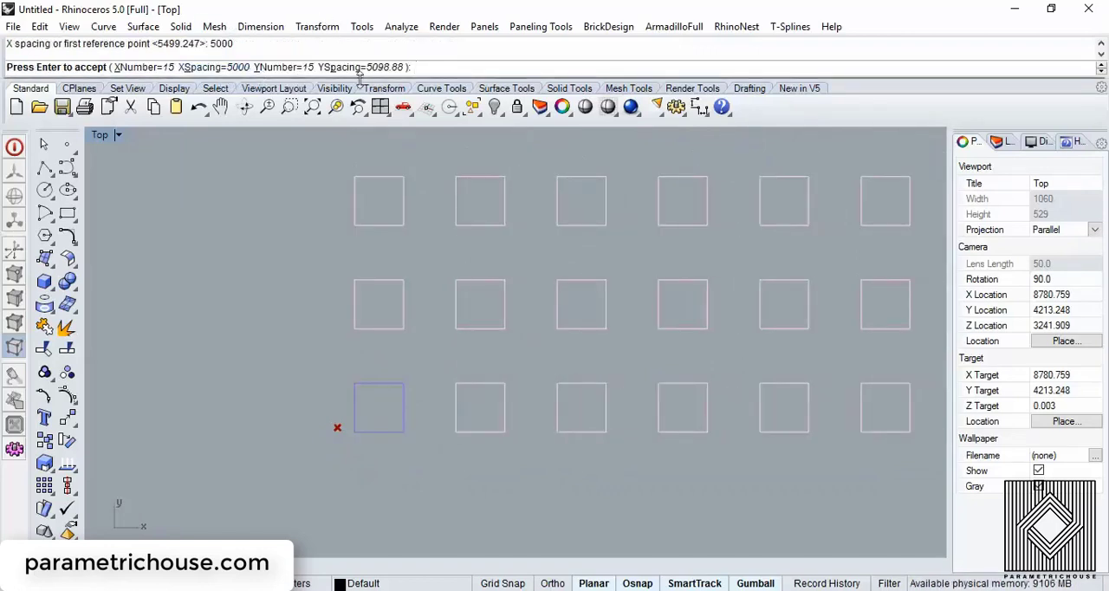
text(5000)
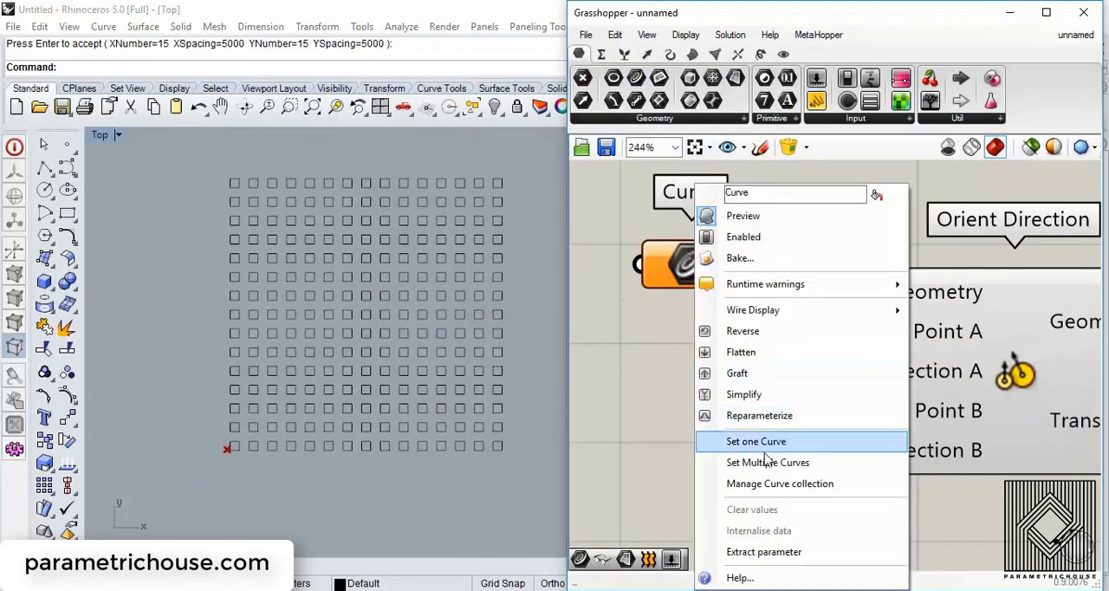
mouse_move(768, 462)
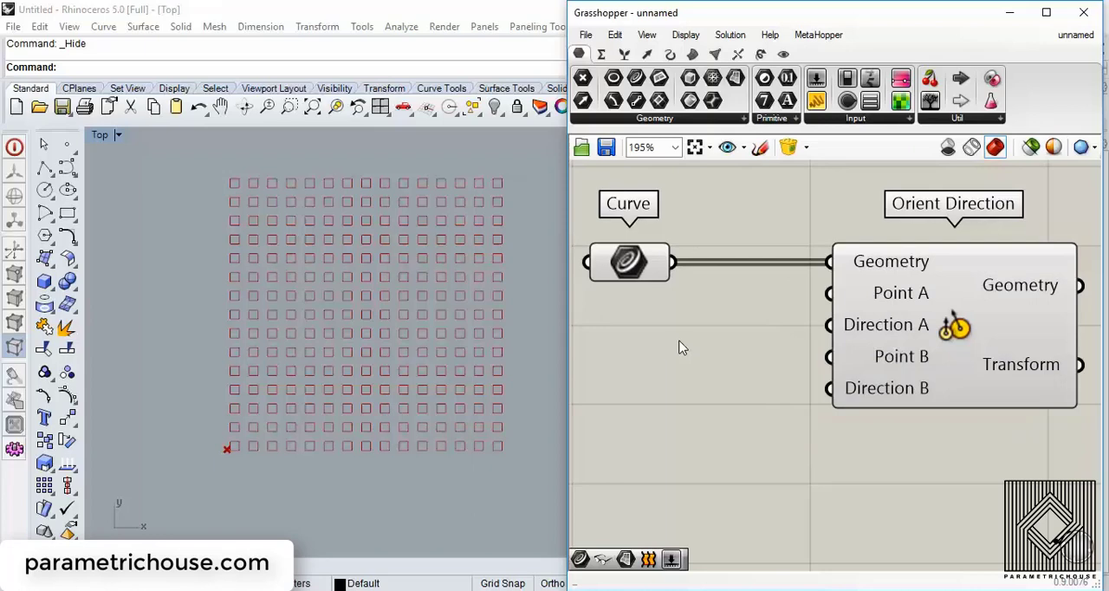
Step: Set the grid squares into a Curve parameter wired to Orient Direction's Geometry input
scroll(up, 3)
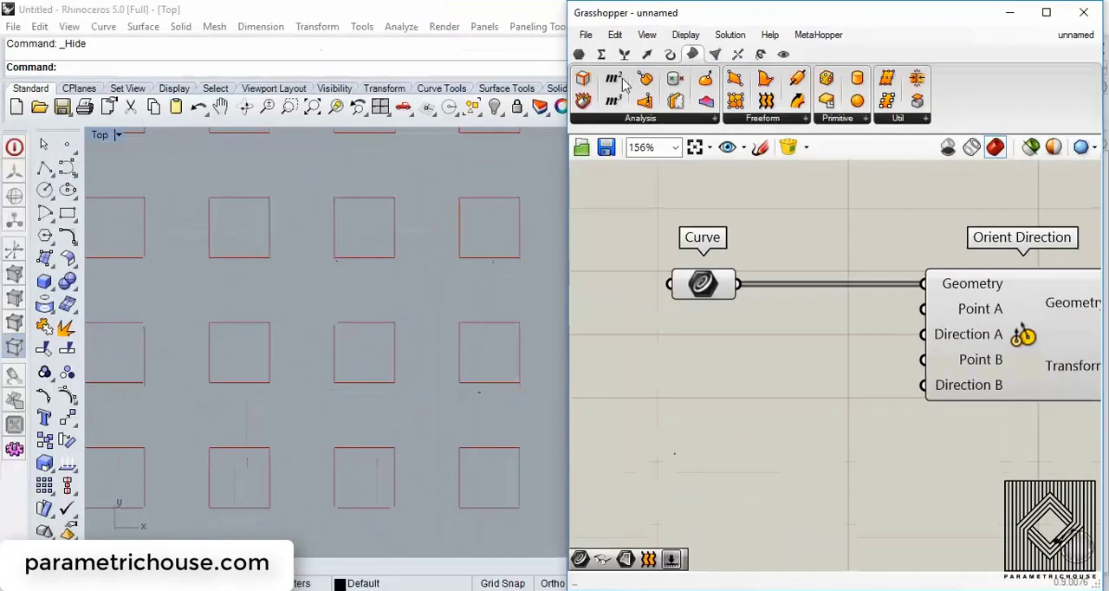
Step: Add an Area component on the square curves, wiring Centroid to Point A and Point B
click(612, 79)
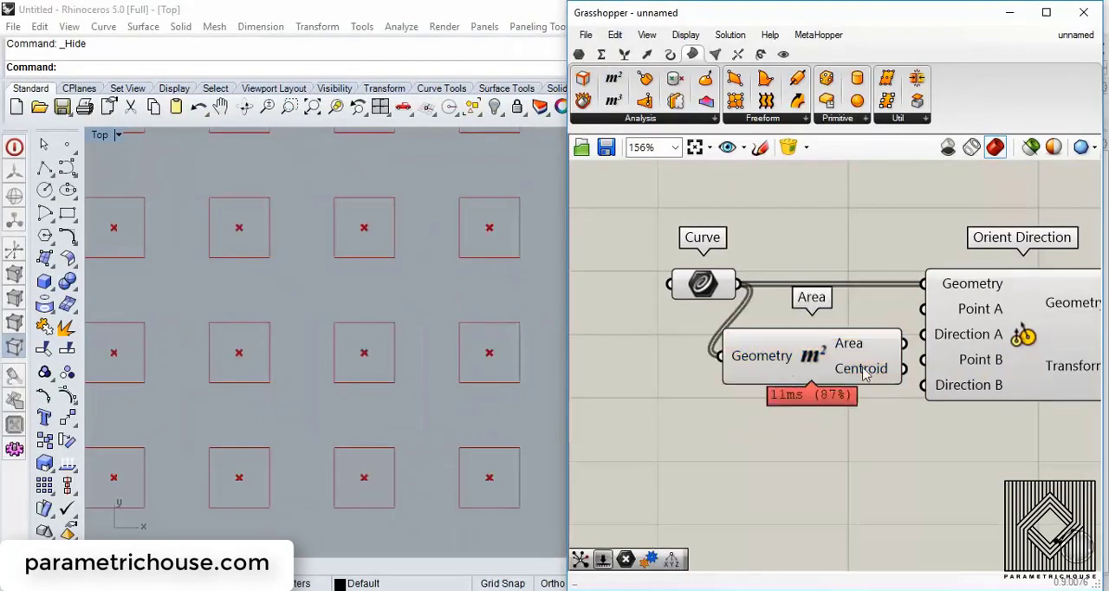
mouse_move(810, 356)
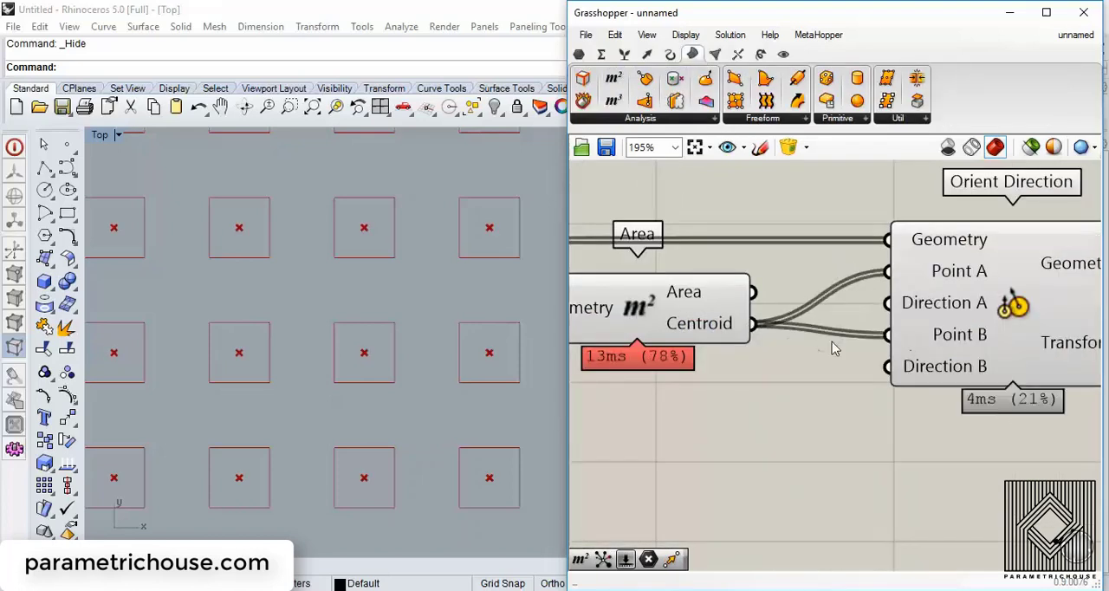
mouse_move(789, 373)
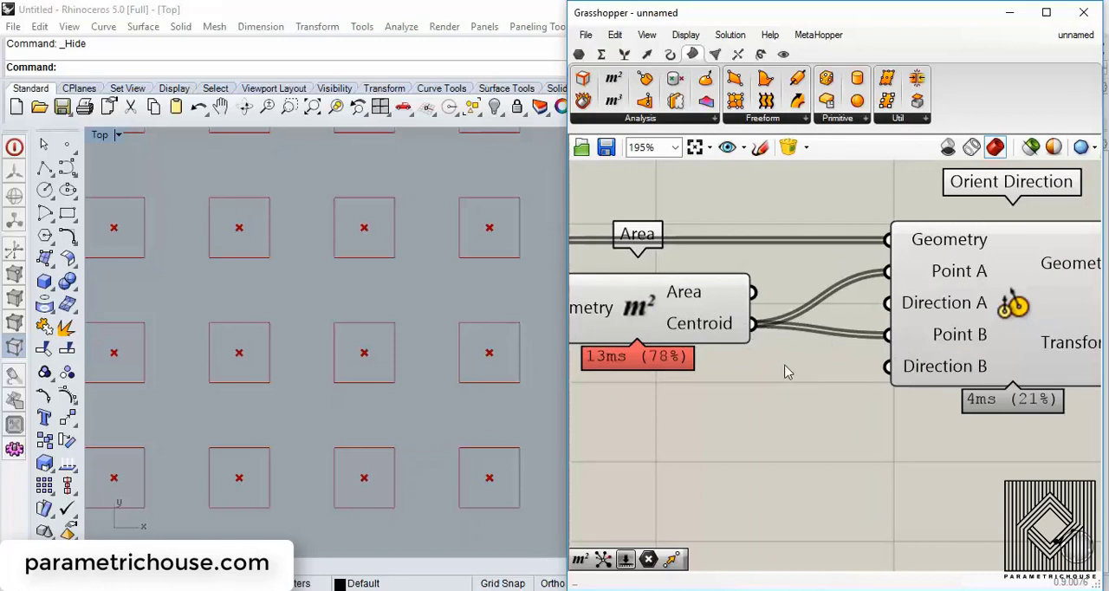
mouse_move(702, 377)
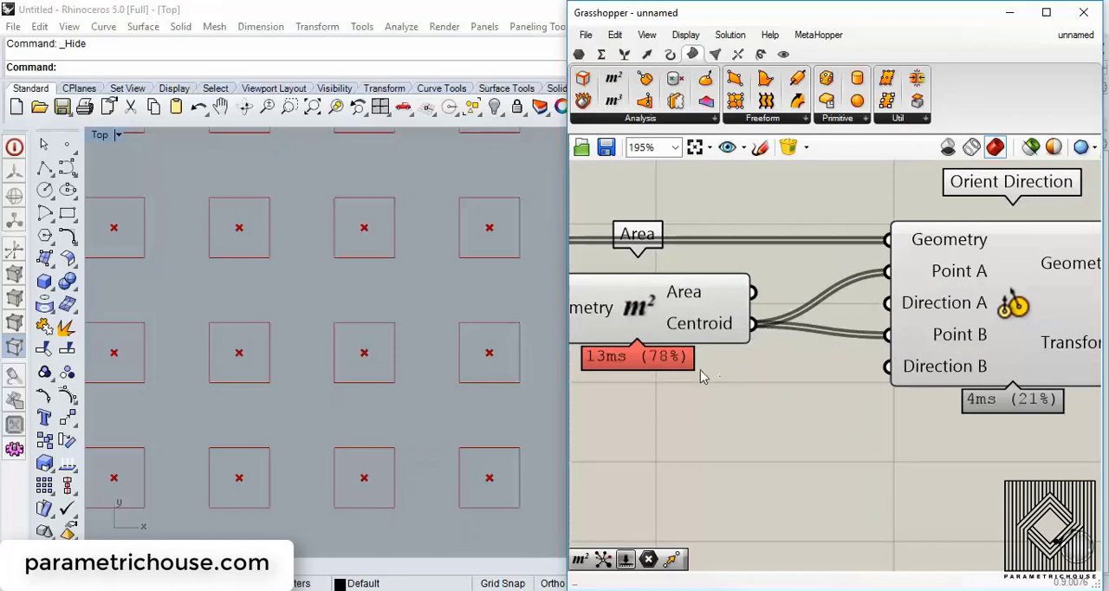
mouse_move(487, 286)
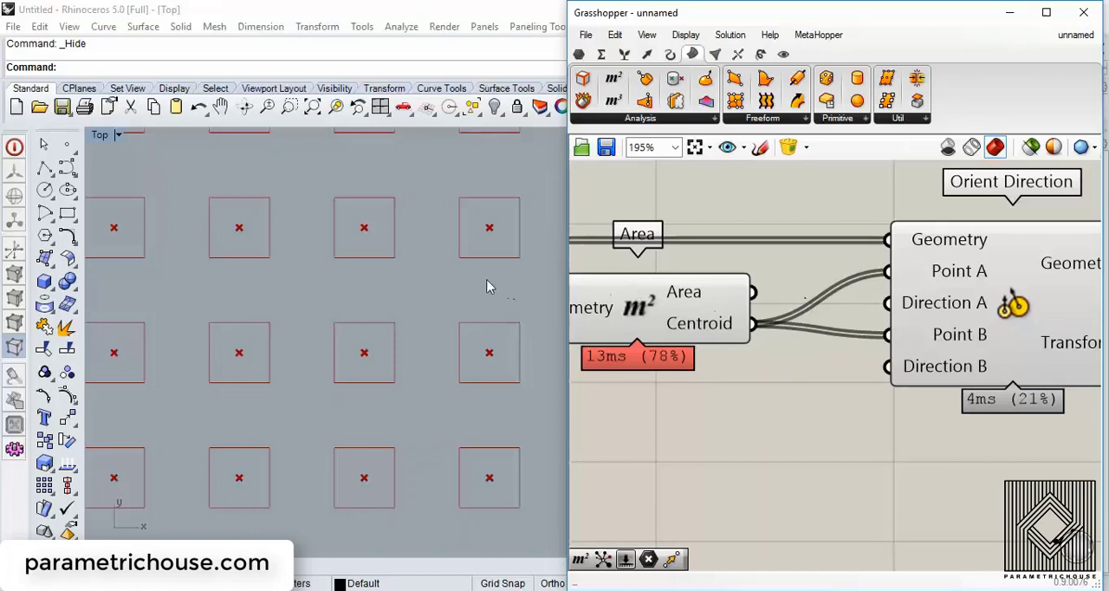
mouse_move(959, 270)
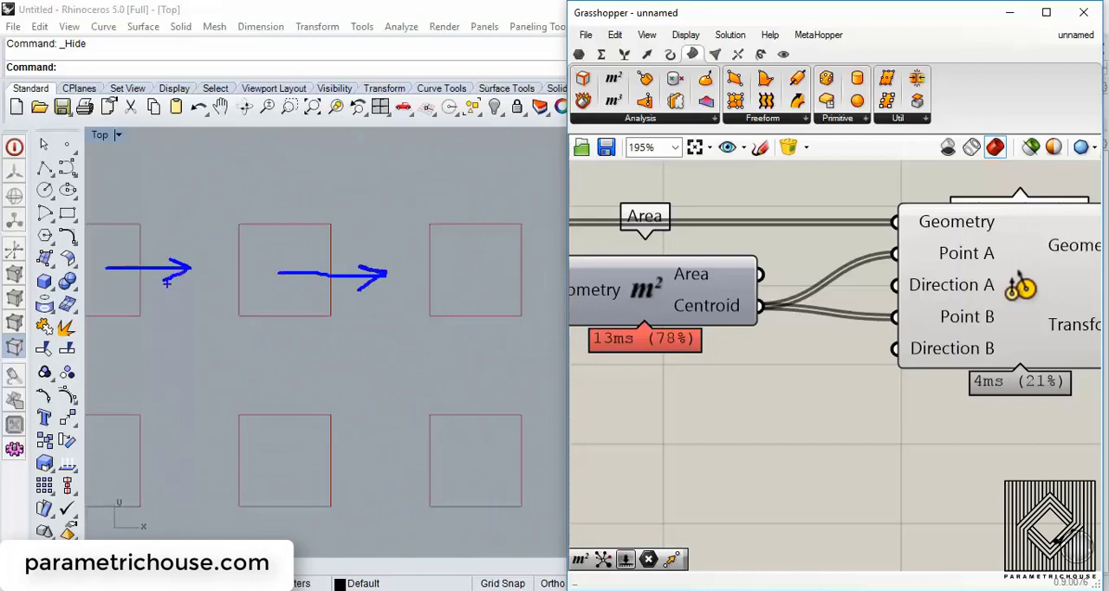
Step: Wire a Unit Vector component into Orient Direction's Direction input
drag(459, 275, 563, 275)
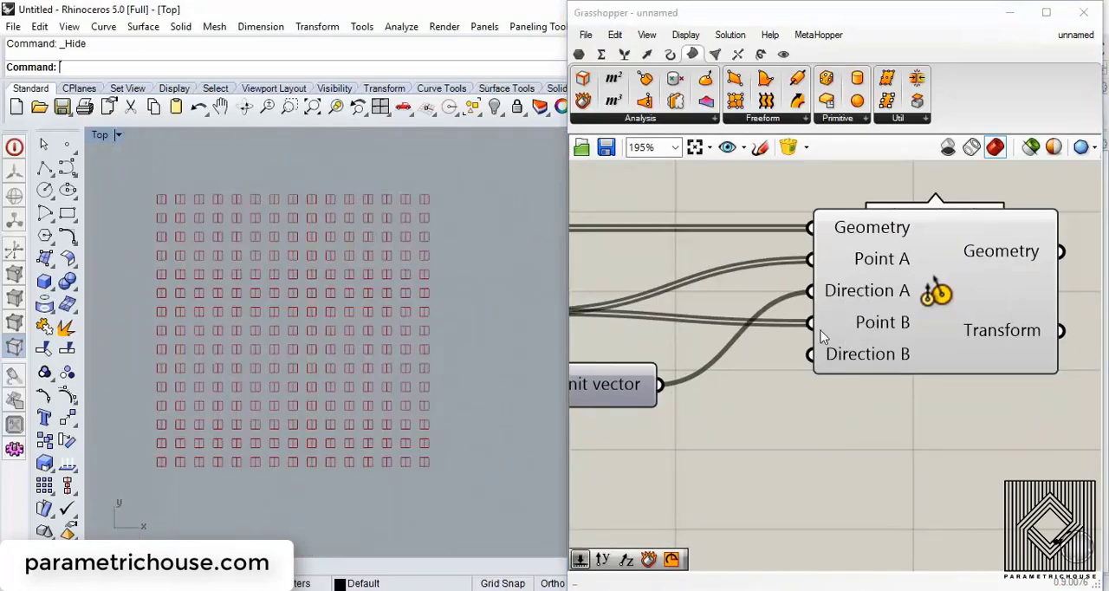
Step: Use Set one Point to place the attractor just right of the square grid
scroll(down, 3)
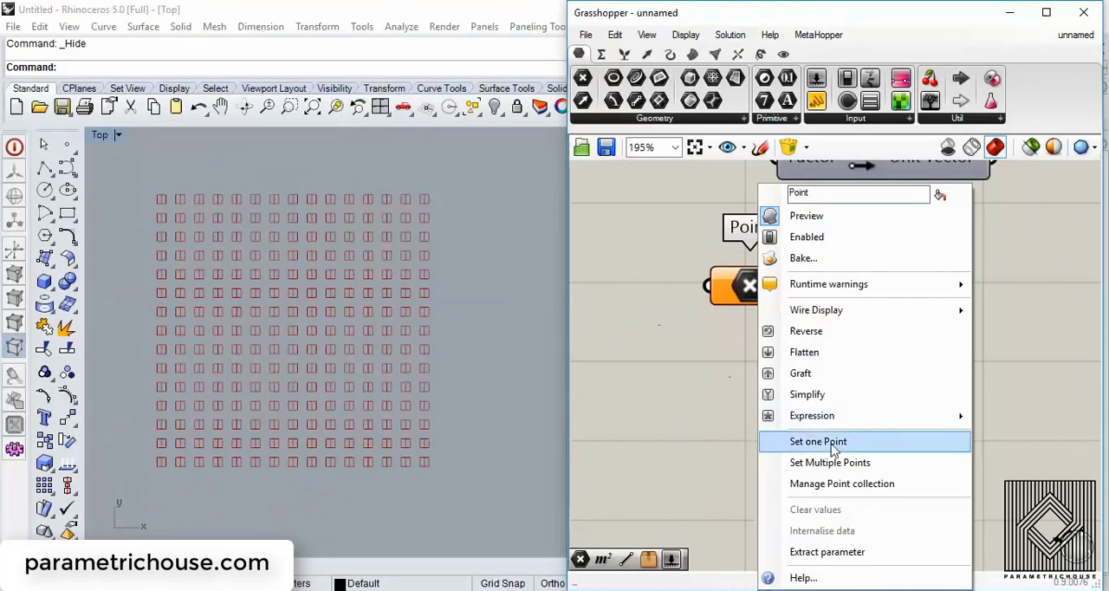
click(817, 441)
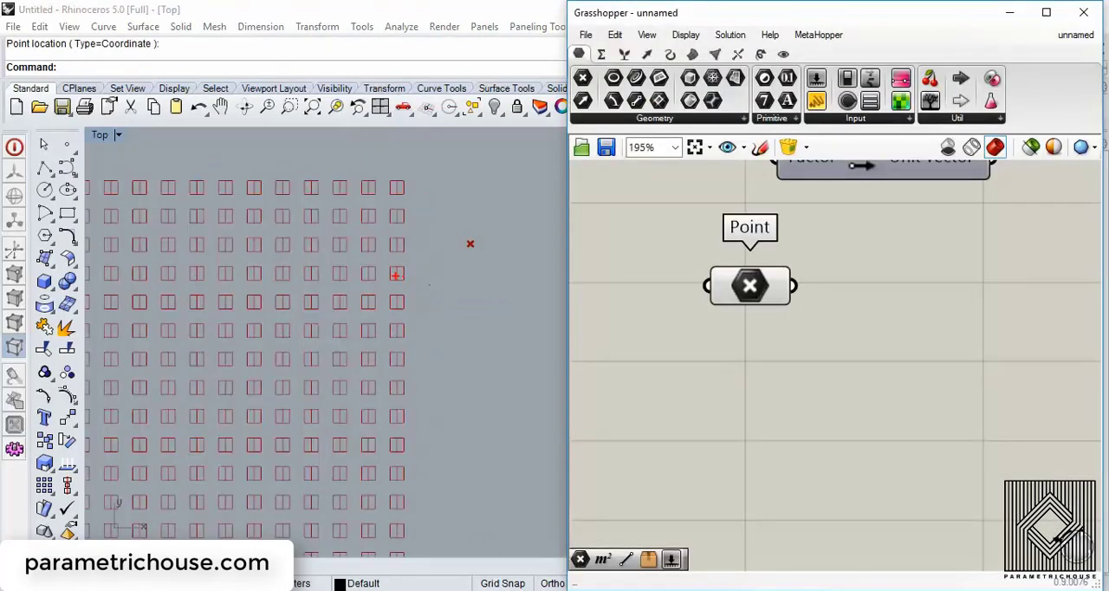
drag(397, 274, 470, 243)
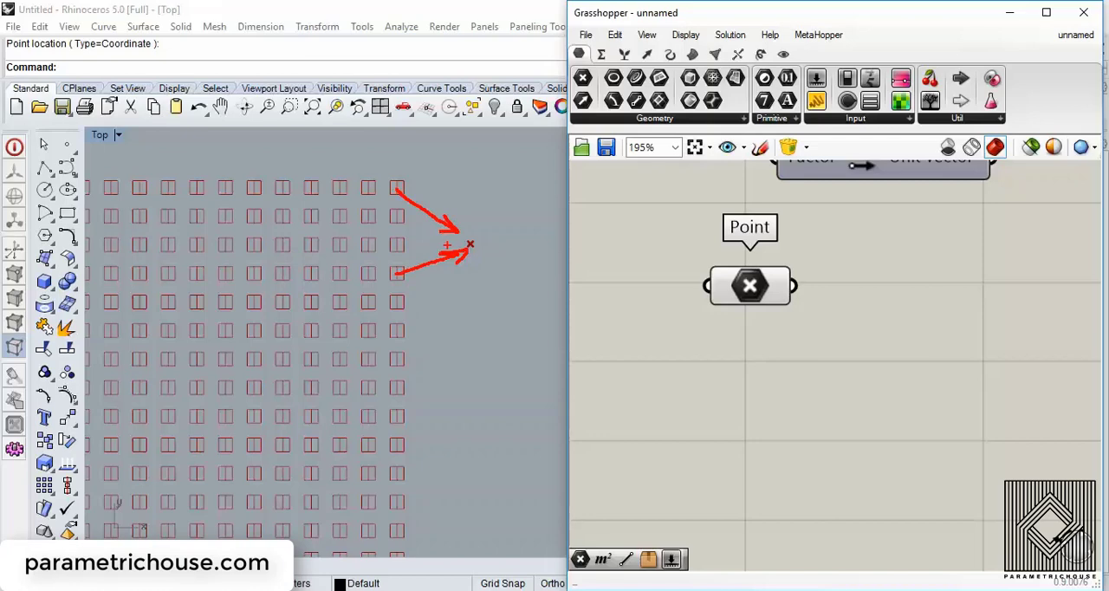
scroll(down, 3)
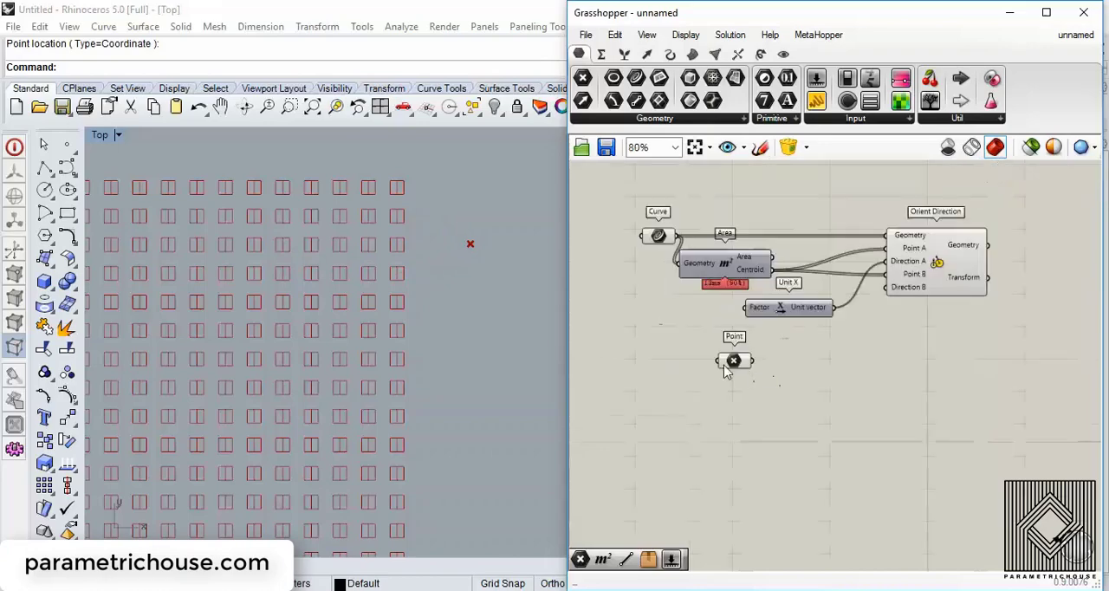
Step: Add Vector 2Pt from the centroids to the attractor, plus a Vector Display component
click(649, 54)
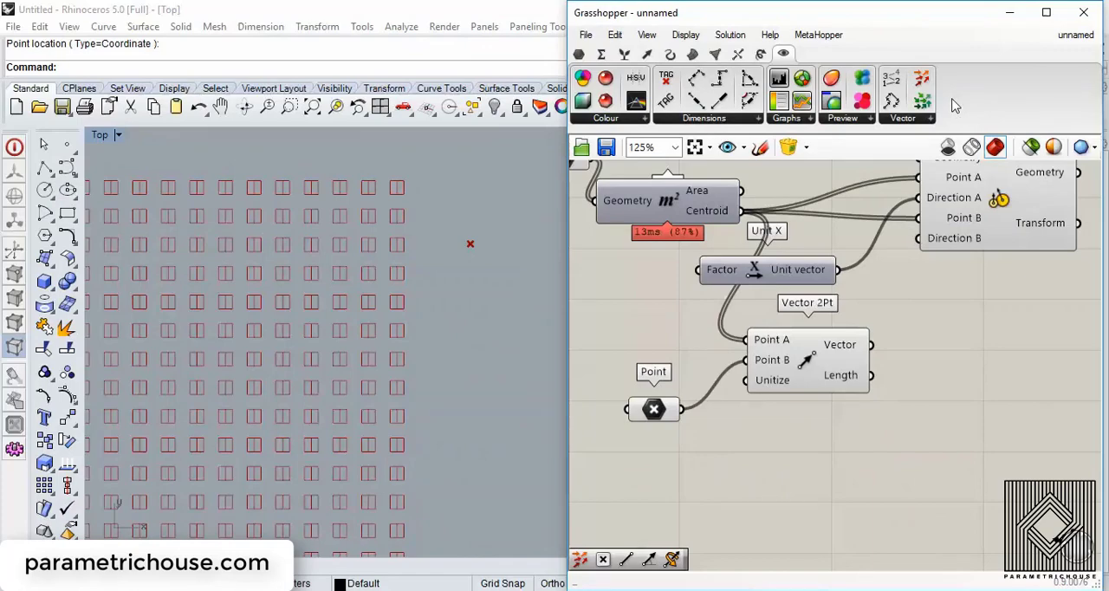
mouse_move(922, 78)
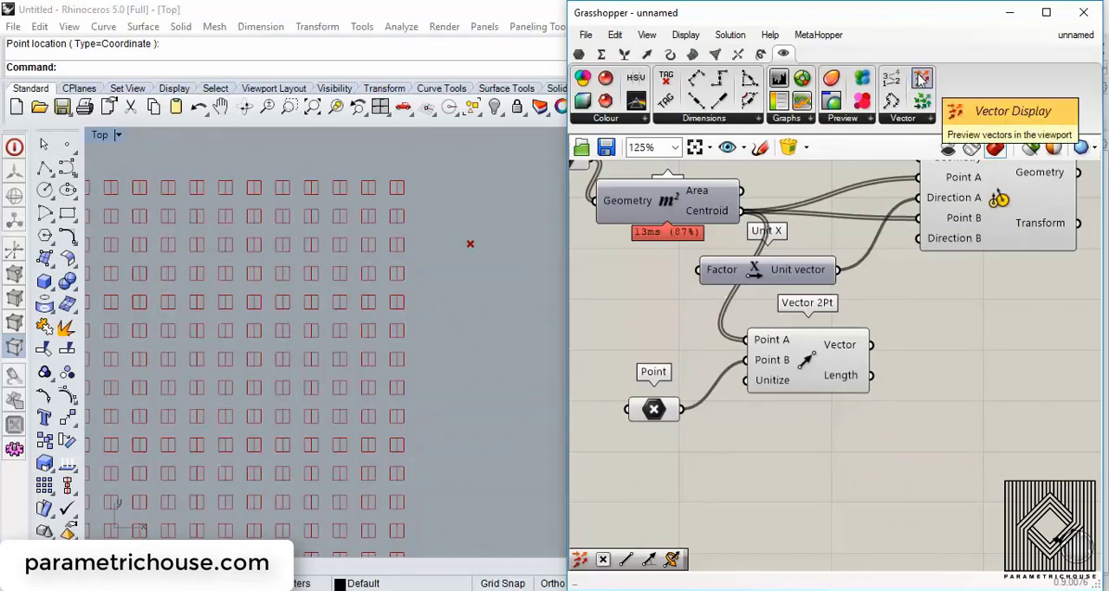
mouse_move(979, 356)
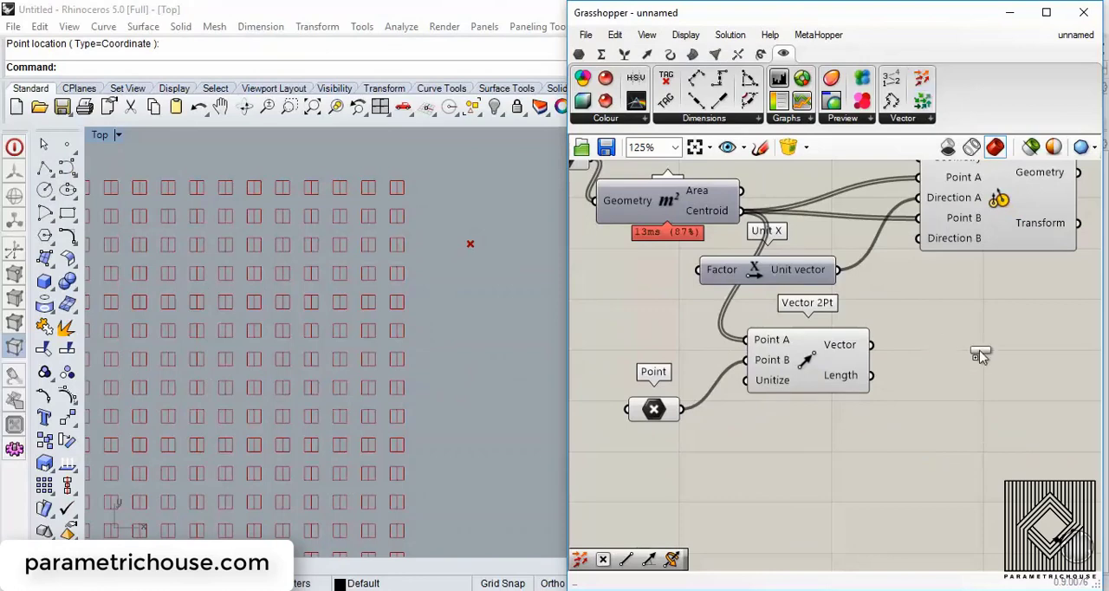
click(962, 372)
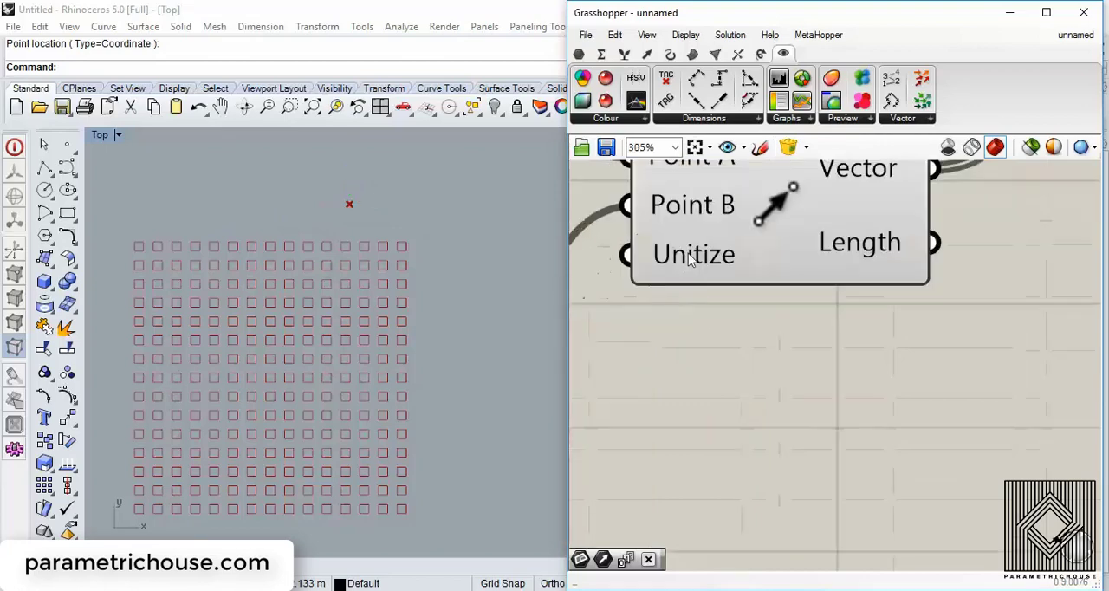
Step: Invert Vector 2Pt's Unitize input and turn off the Curve parameter's preview
right_click(693, 254)
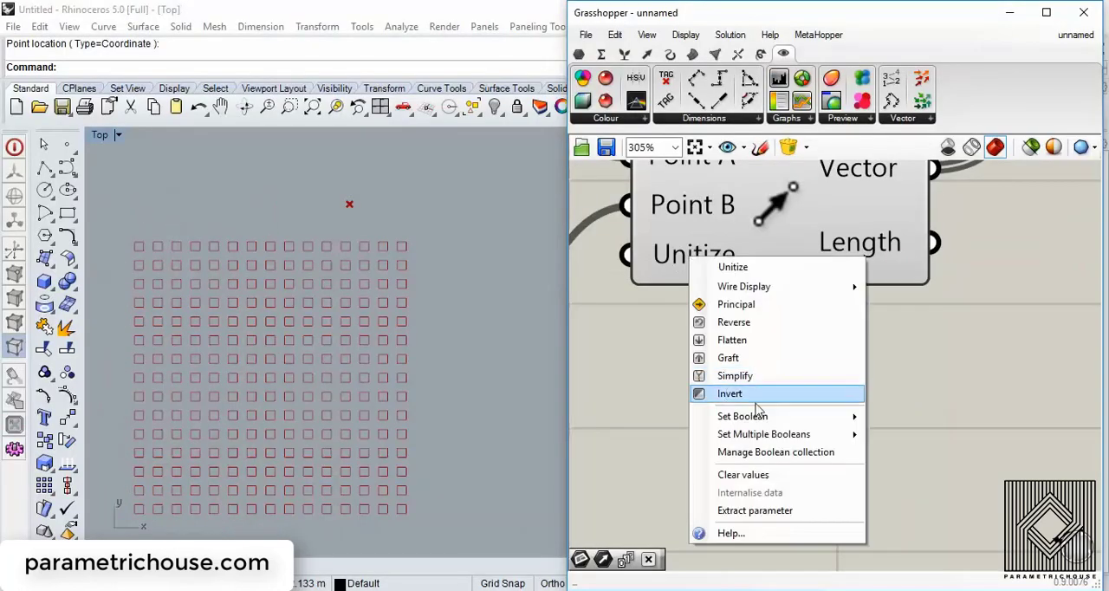
click(730, 393)
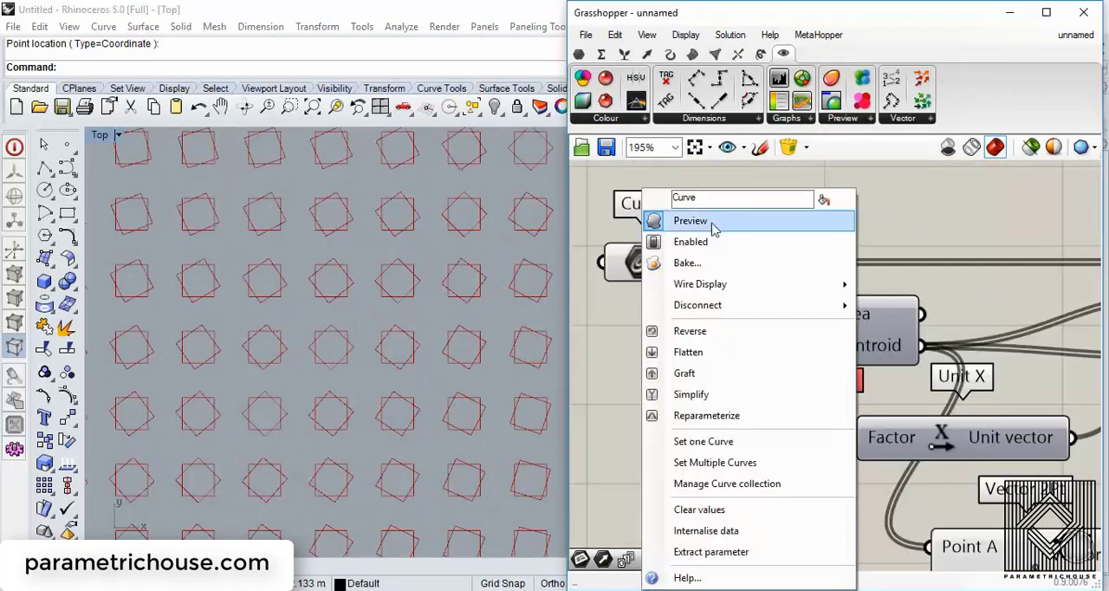
click(690, 220)
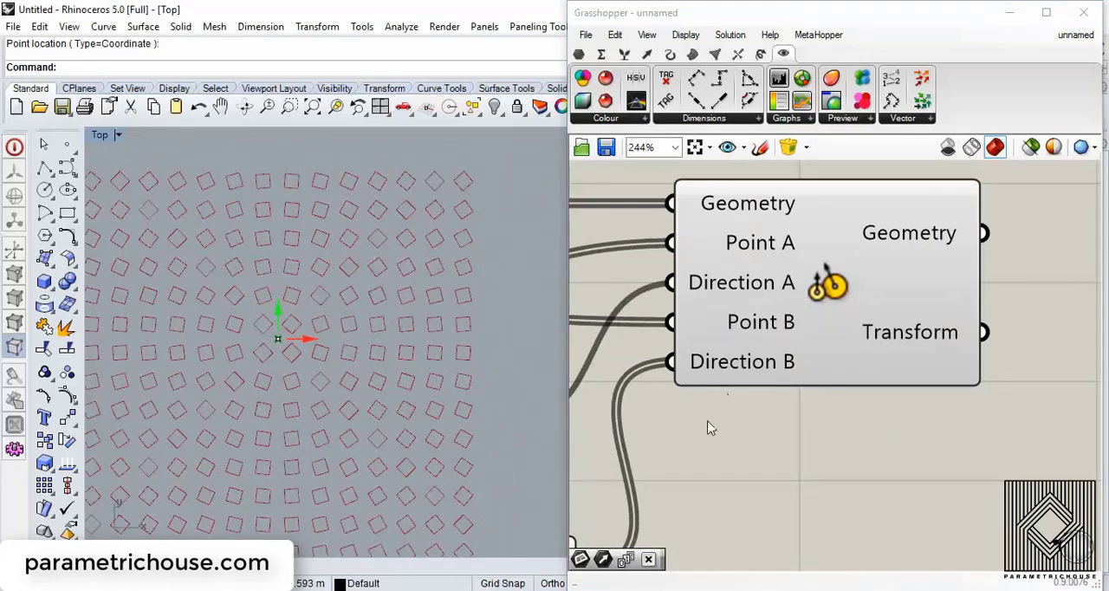
scroll(down, 3)
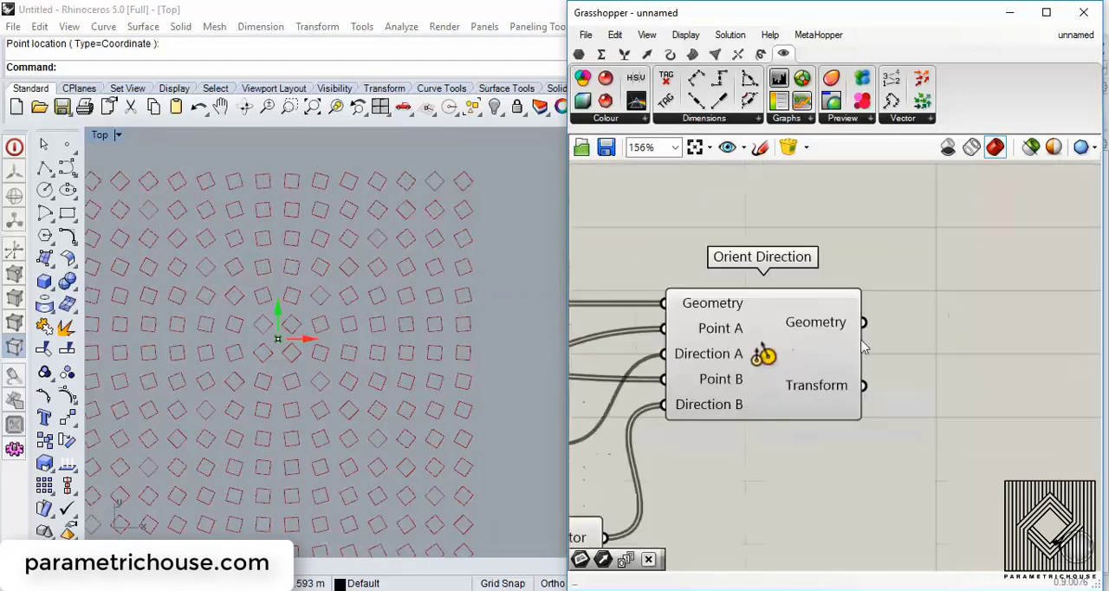
text(sc)
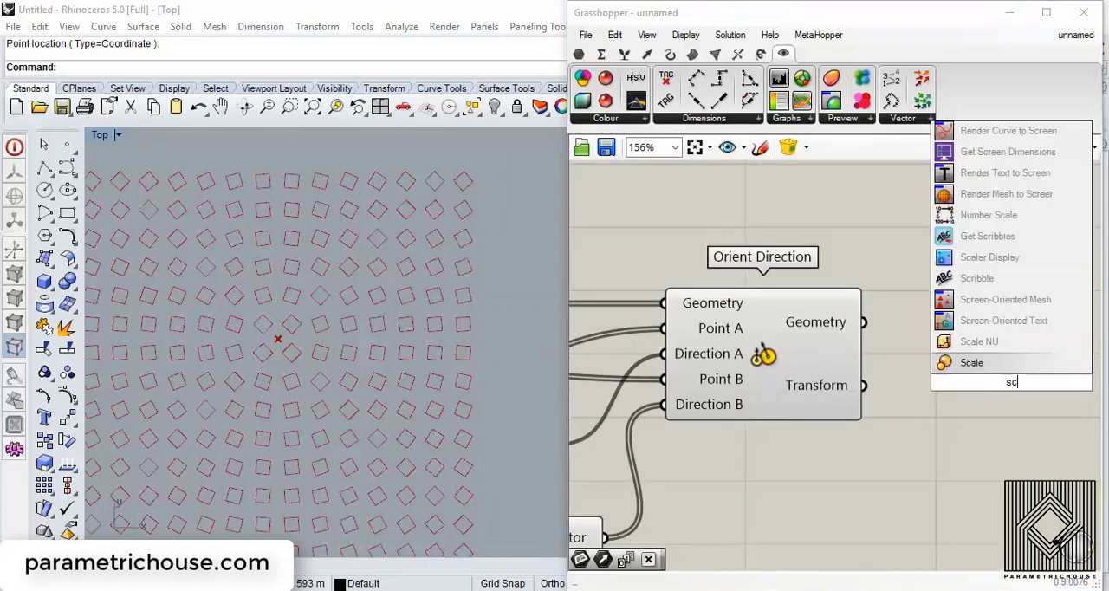
click(971, 362)
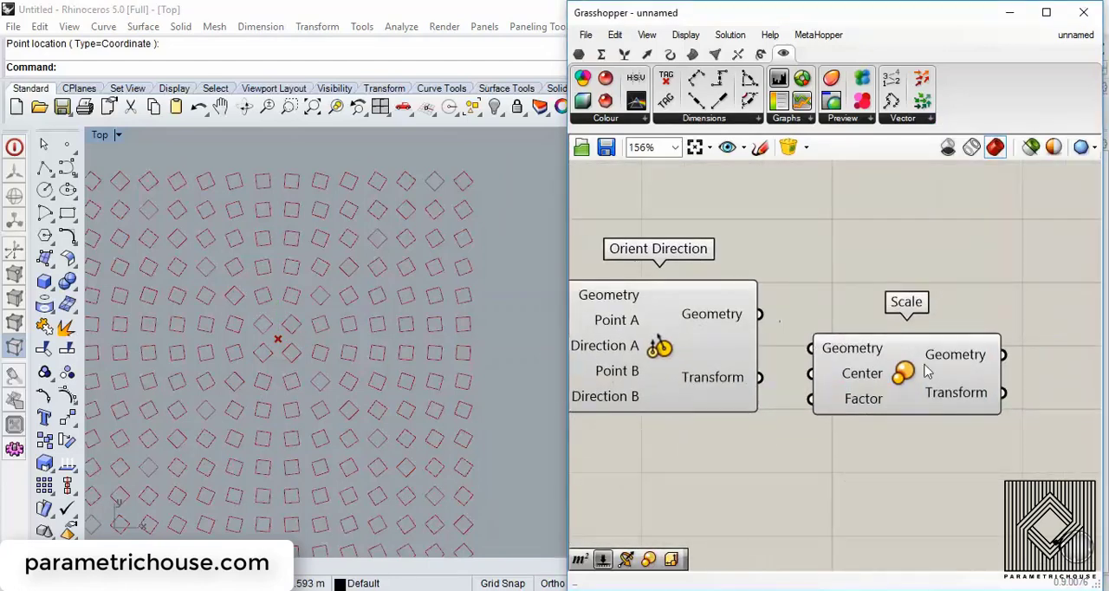
scroll(down, 3)
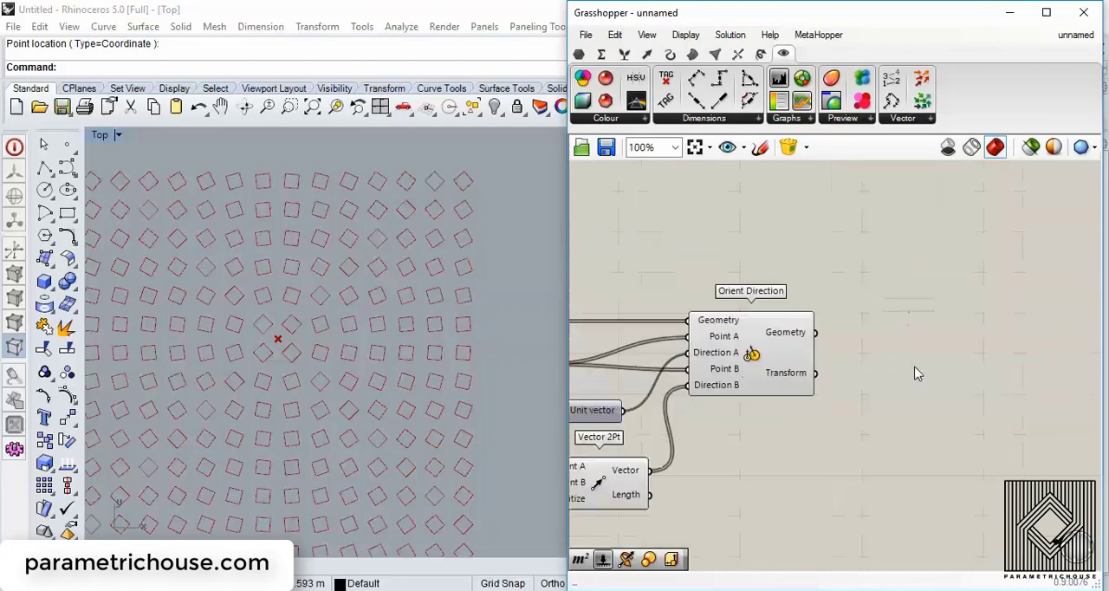
scroll(down, 3)
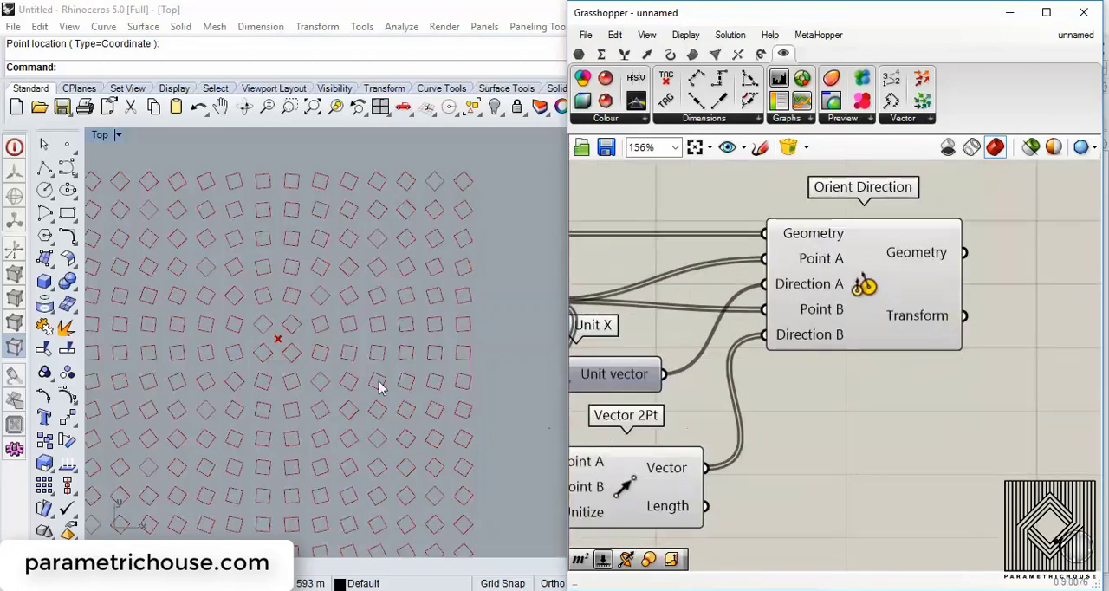
mouse_move(831, 308)
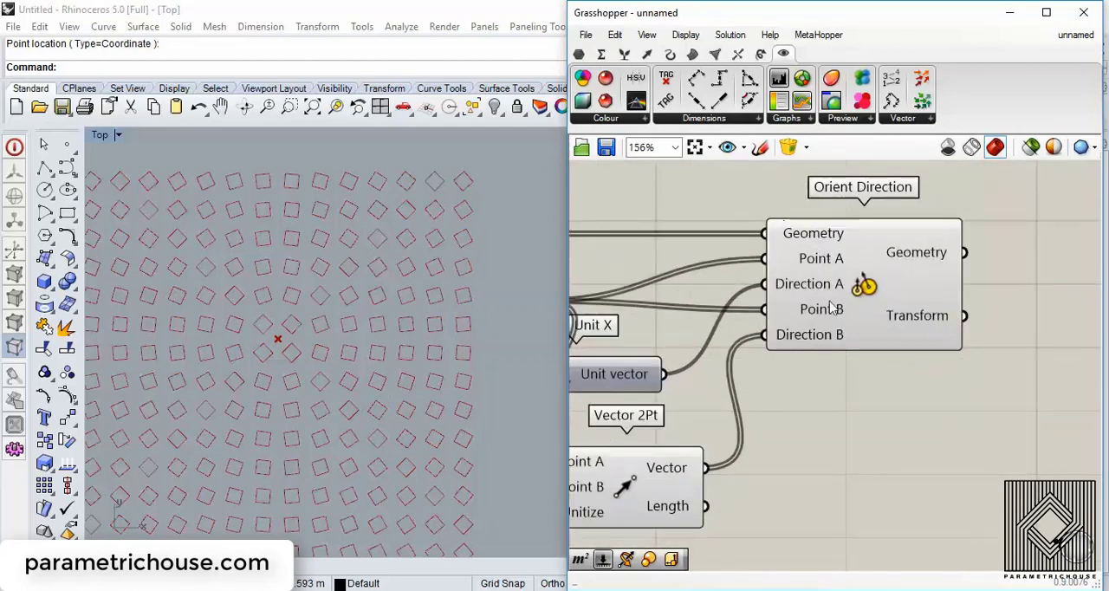
scroll(up, 3)
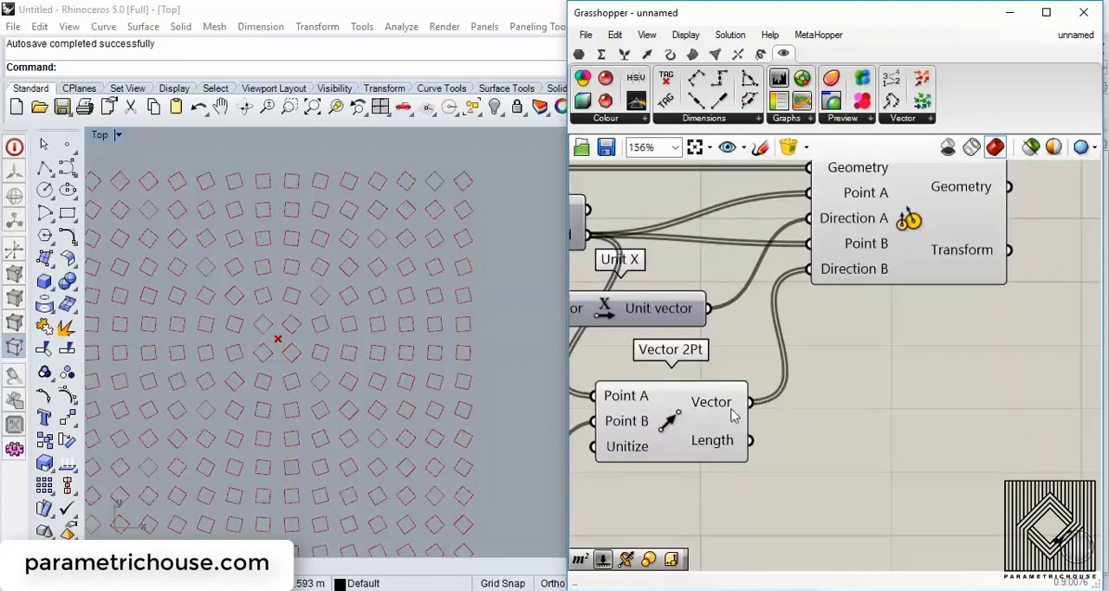
mouse_move(799, 425)
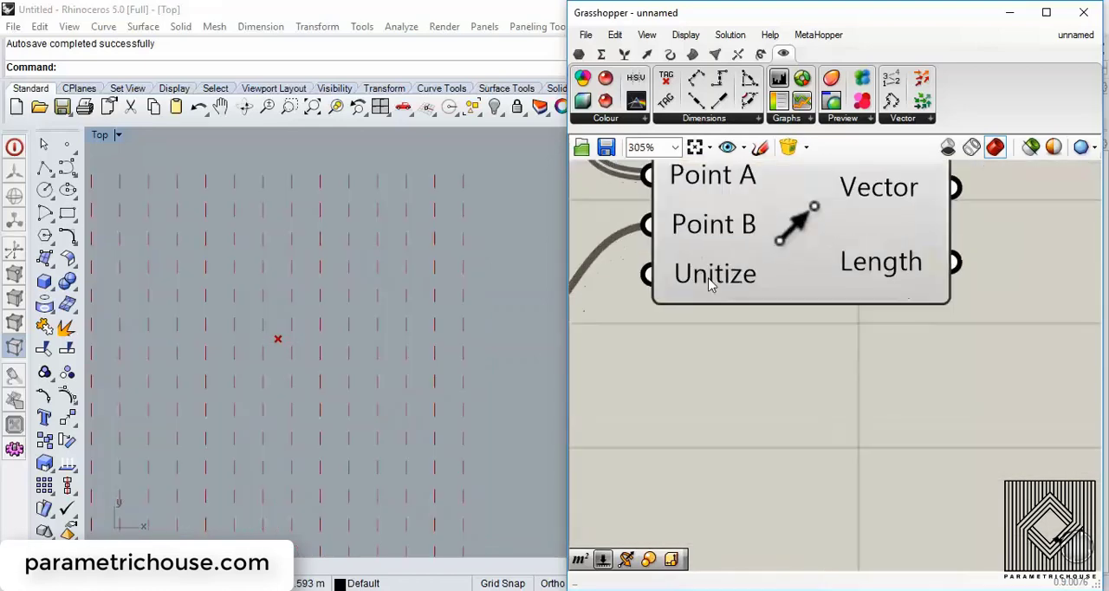
mouse_move(965, 336)
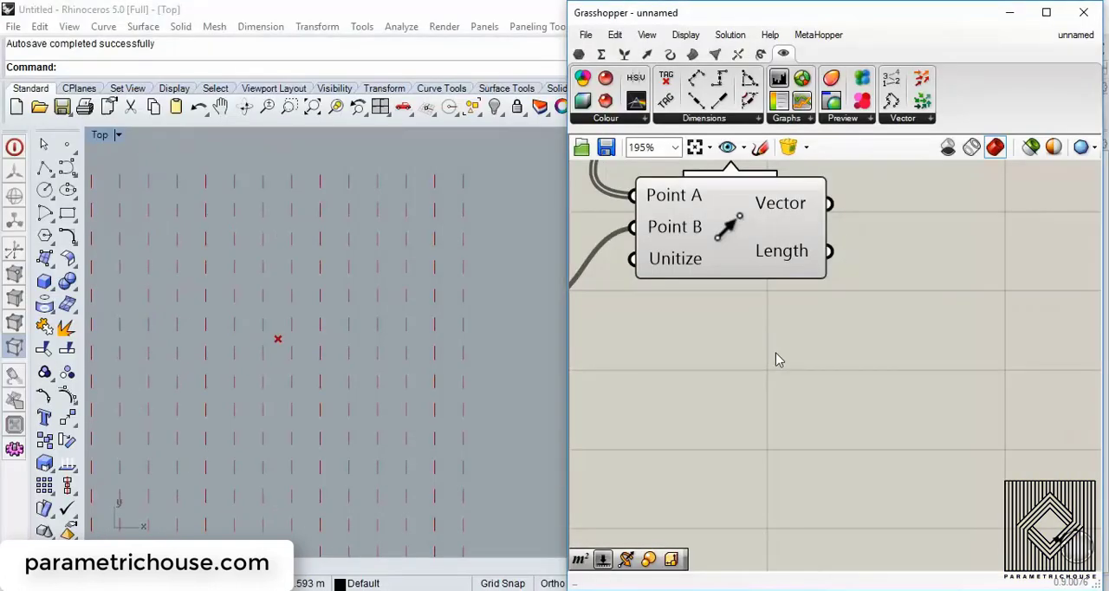
mouse_move(831, 371)
text(gra)
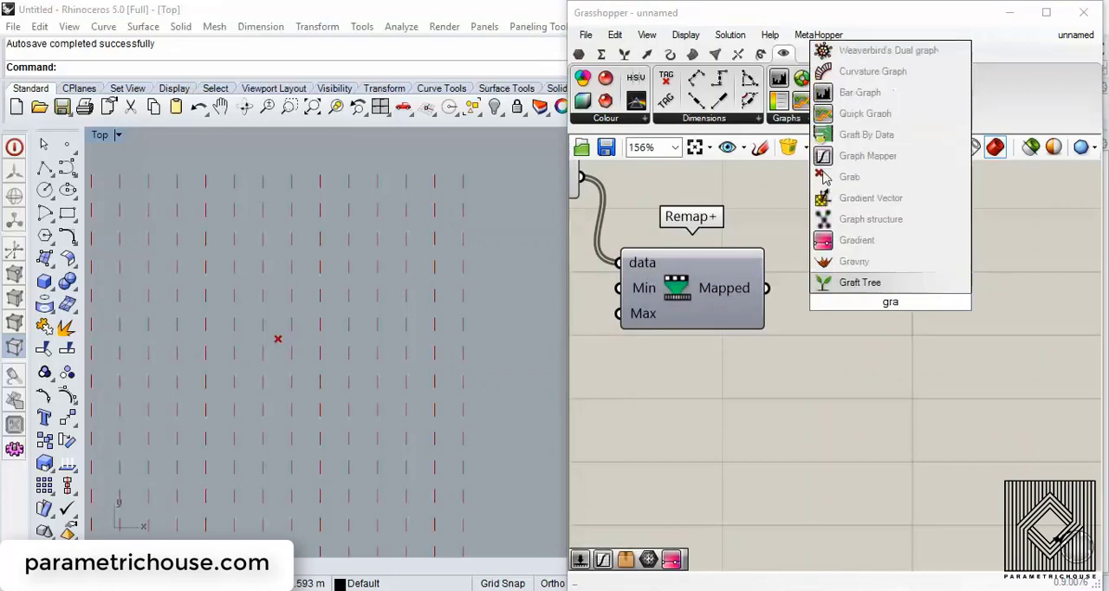
Step: Add a Graph Mapper and a second Remap+ bounded by 0.2 and 1.8 sliders
click(867, 155)
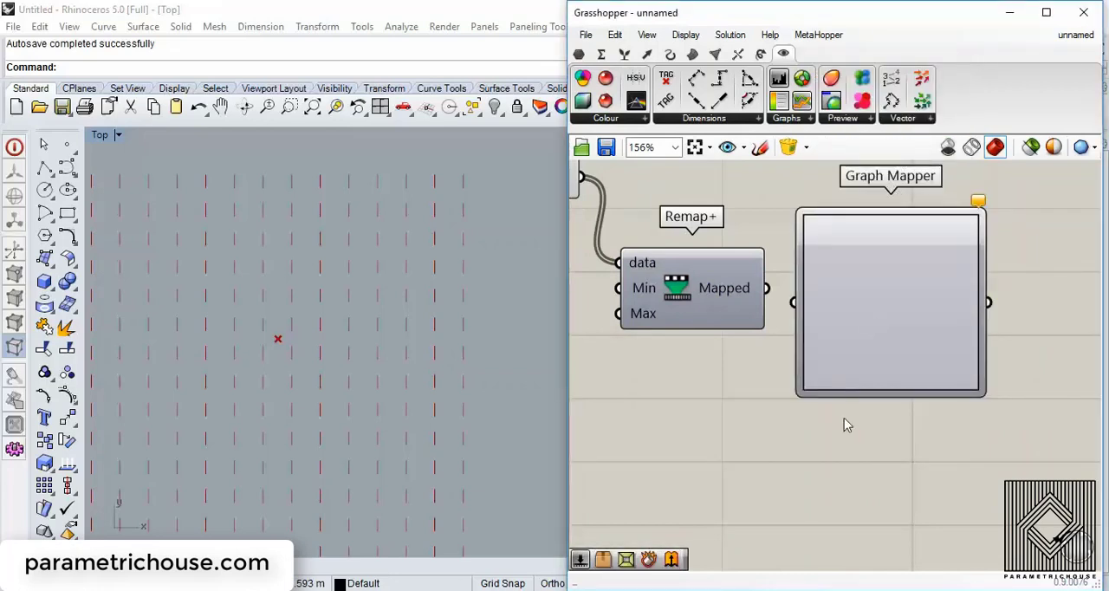
mouse_move(738, 371)
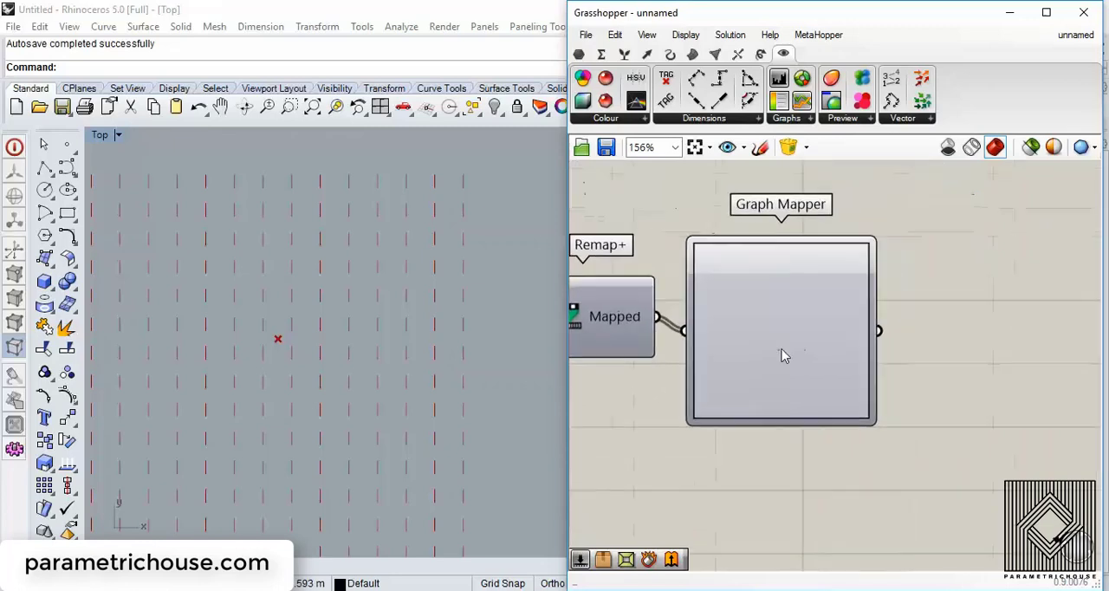
text(re)
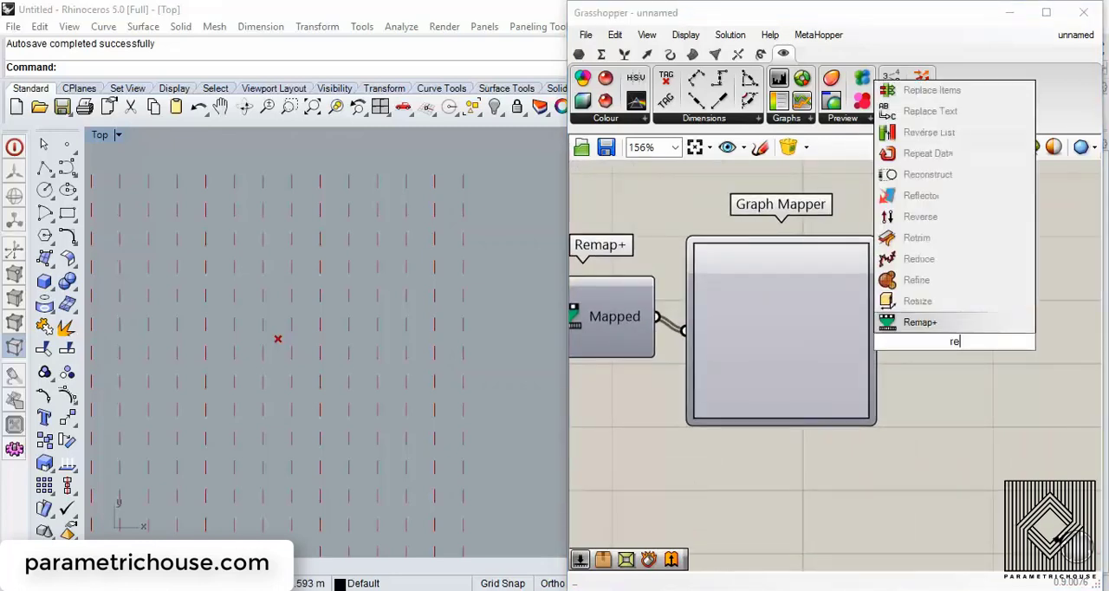
click(919, 322)
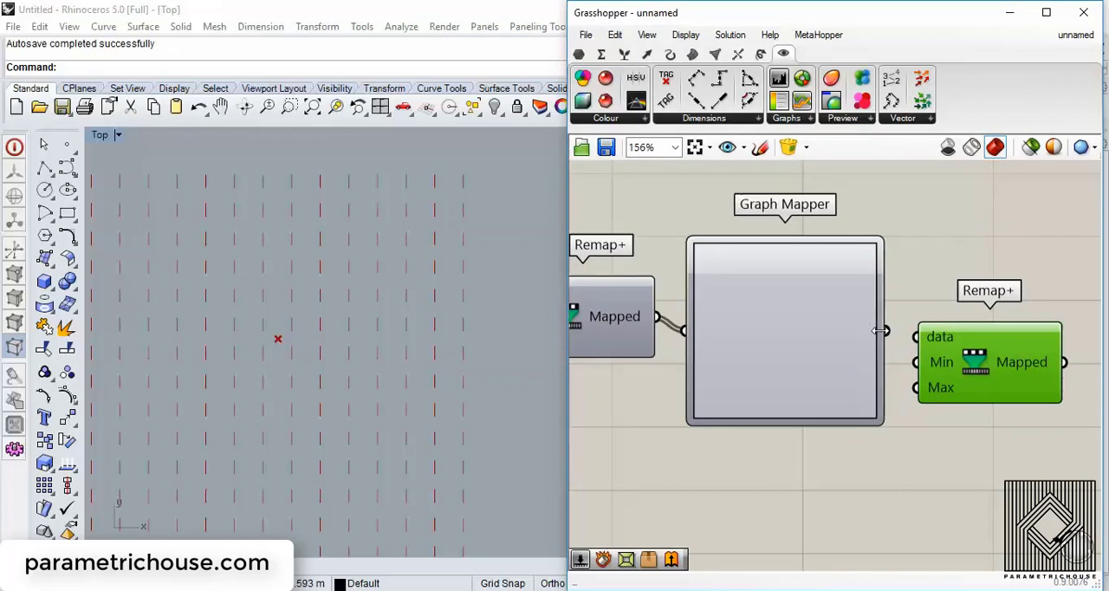
scroll(down, 3)
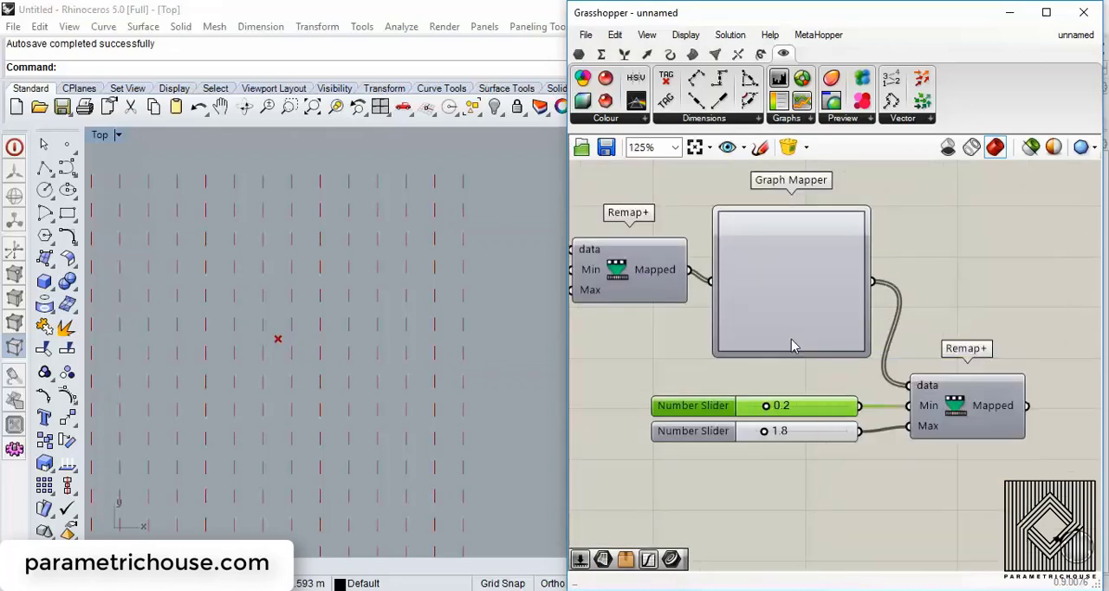
mouse_move(789, 301)
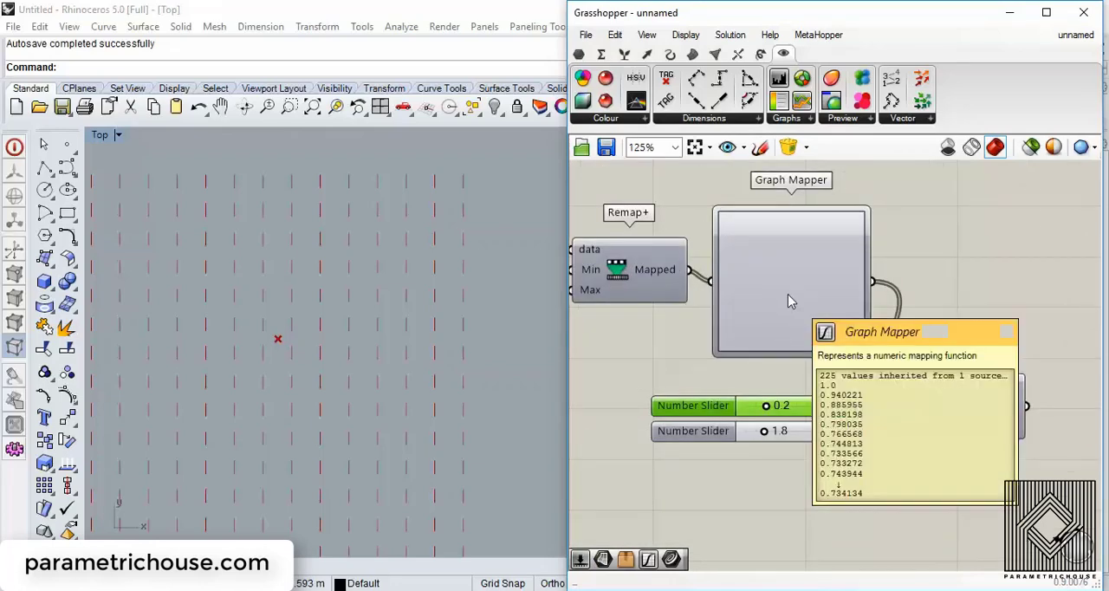
Step: Place a Unit Vector from the 'uni' search, feeding Vector 2Pt into Direction B
scroll(down, 3)
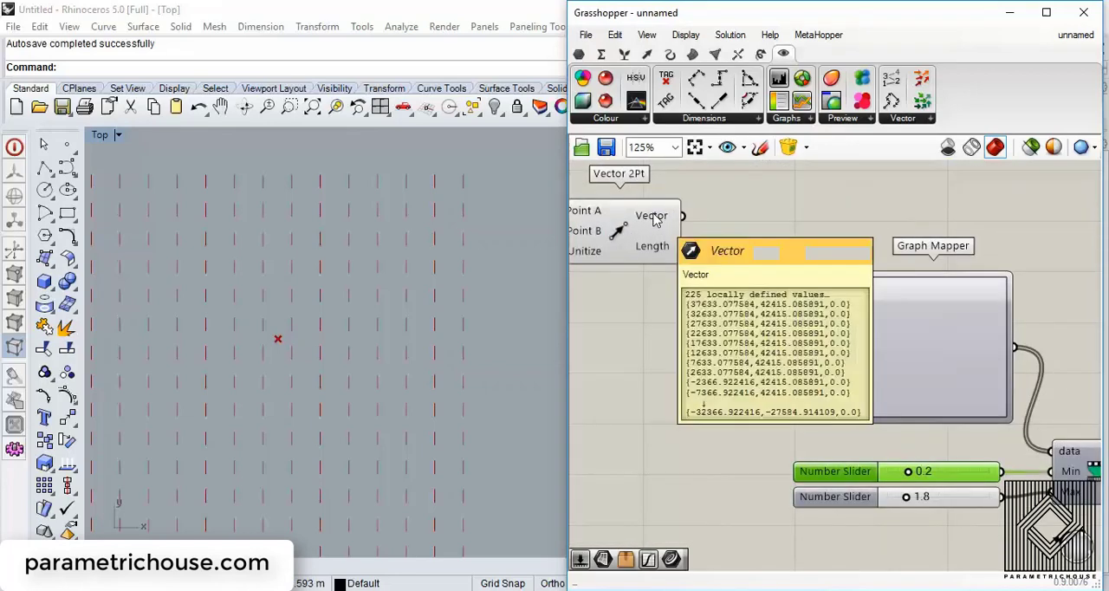
scroll(down, 3)
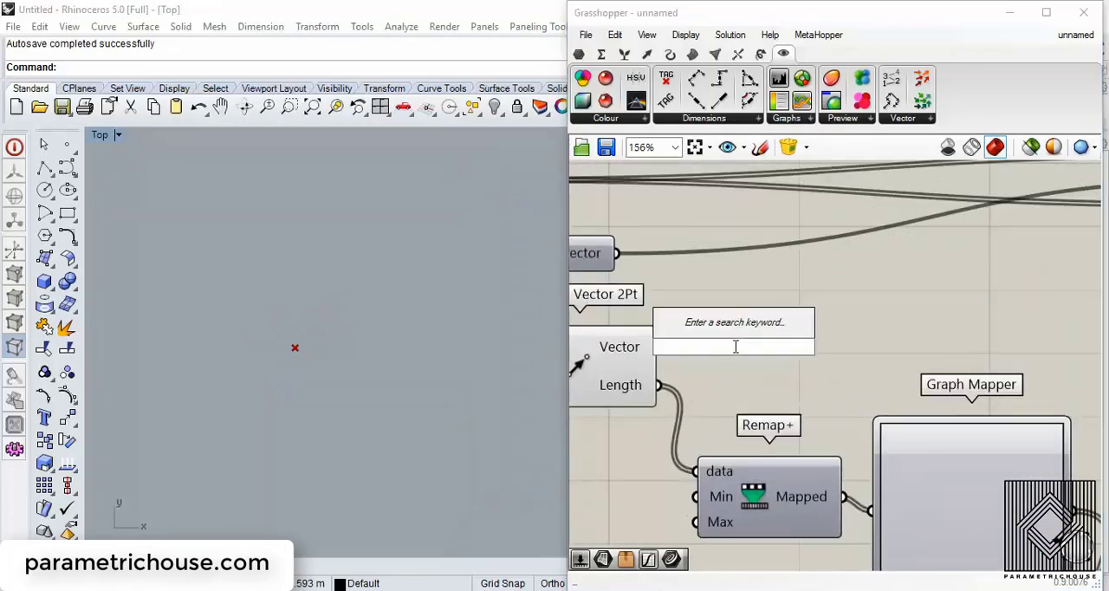
text(uni)
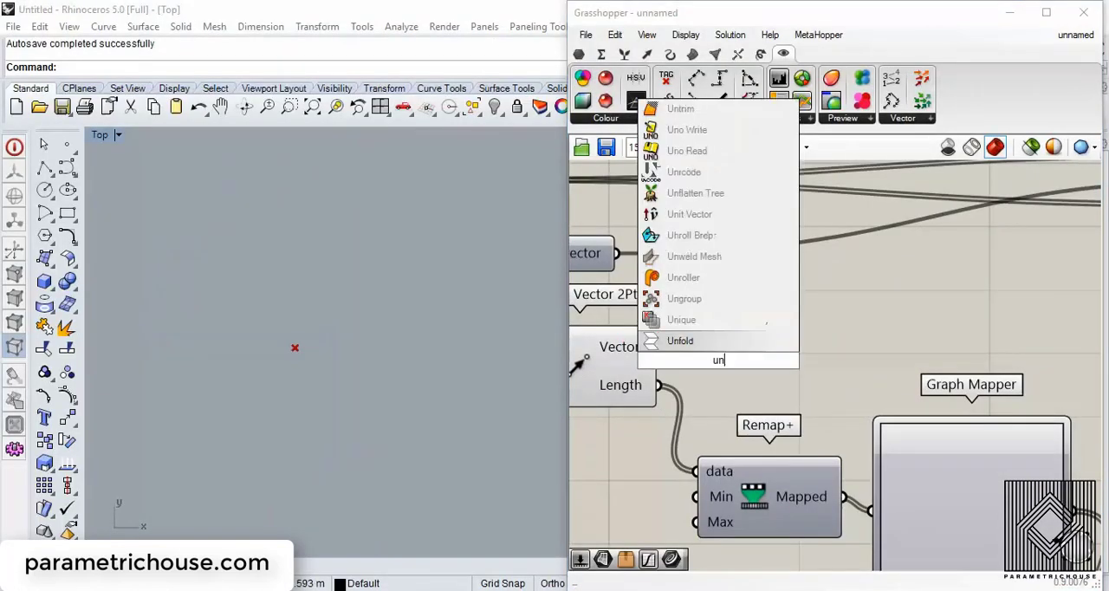
click(690, 214)
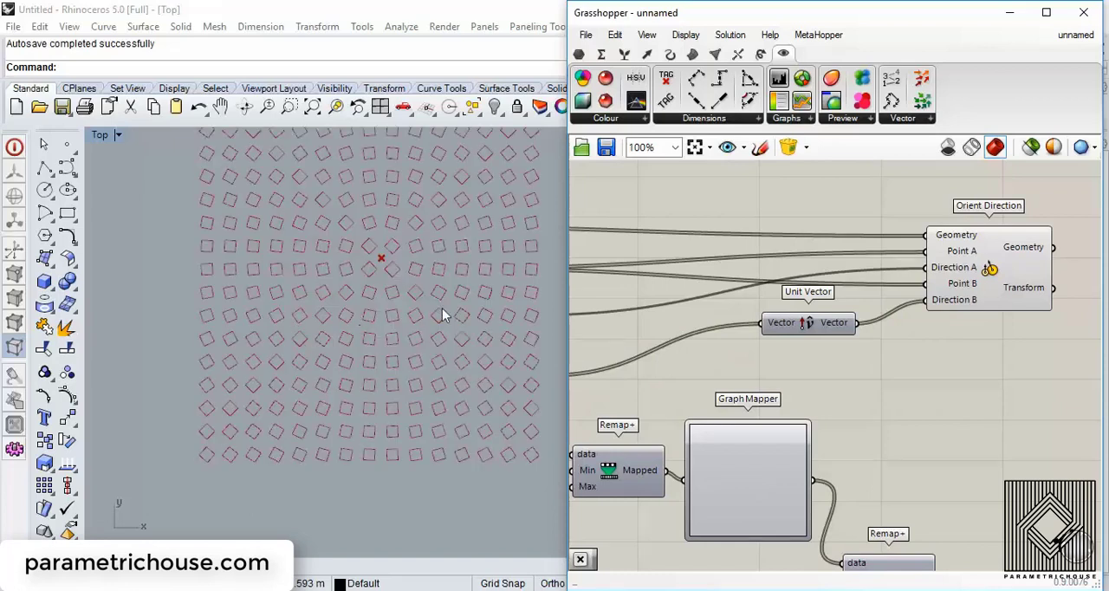
mouse_move(871, 362)
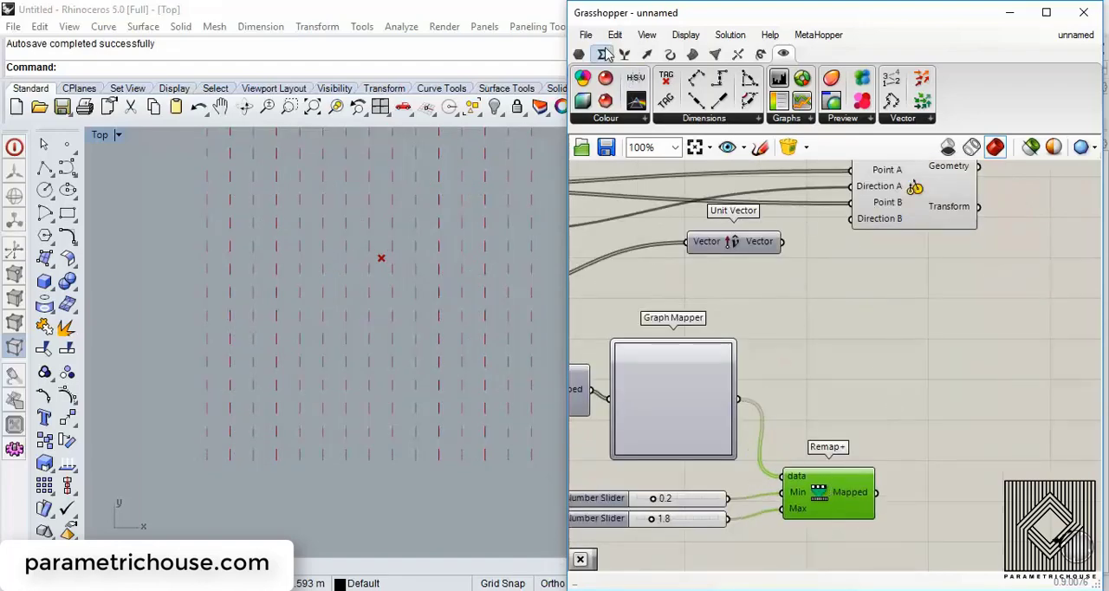
click(602, 54)
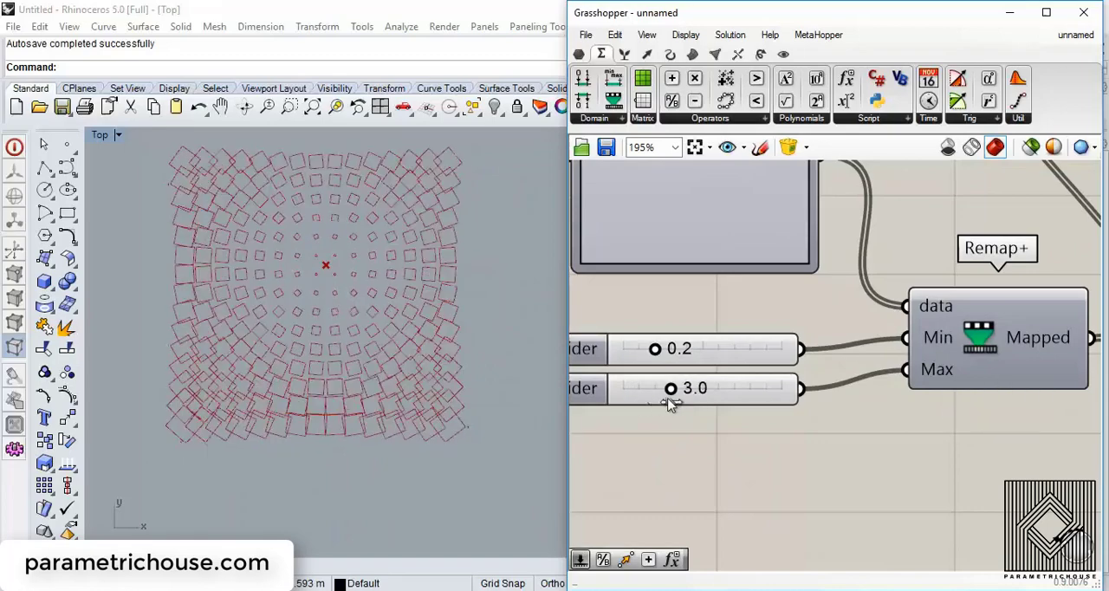
Step: Reverse the Remap+ range by dragging the Max slider to 0.2 and the Min slider to about 1.6
drag(671, 388, 665, 388)
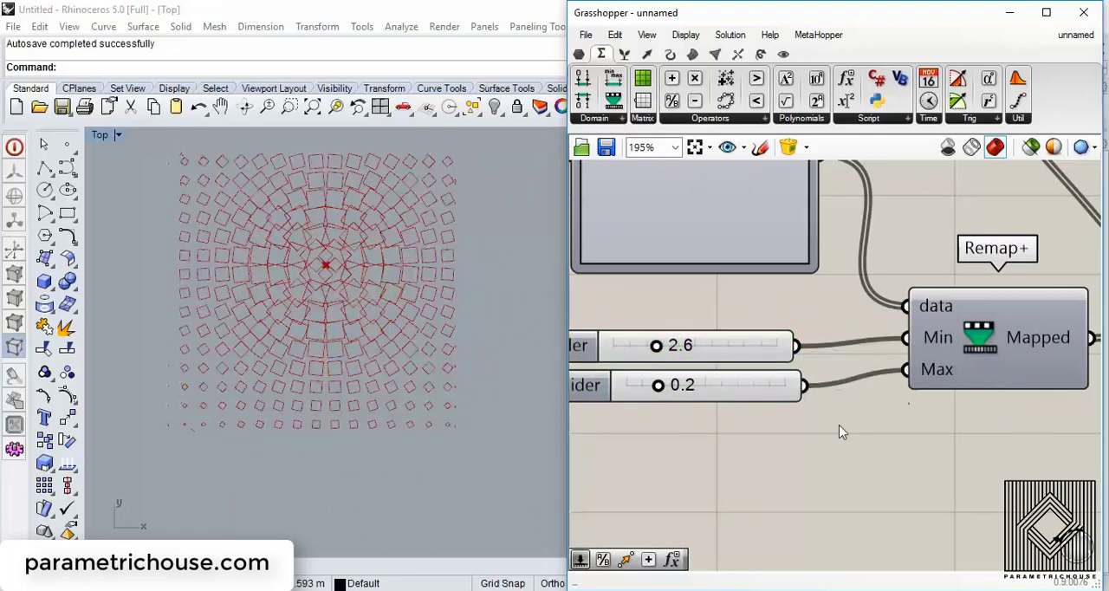
drag(656, 345, 639, 345)
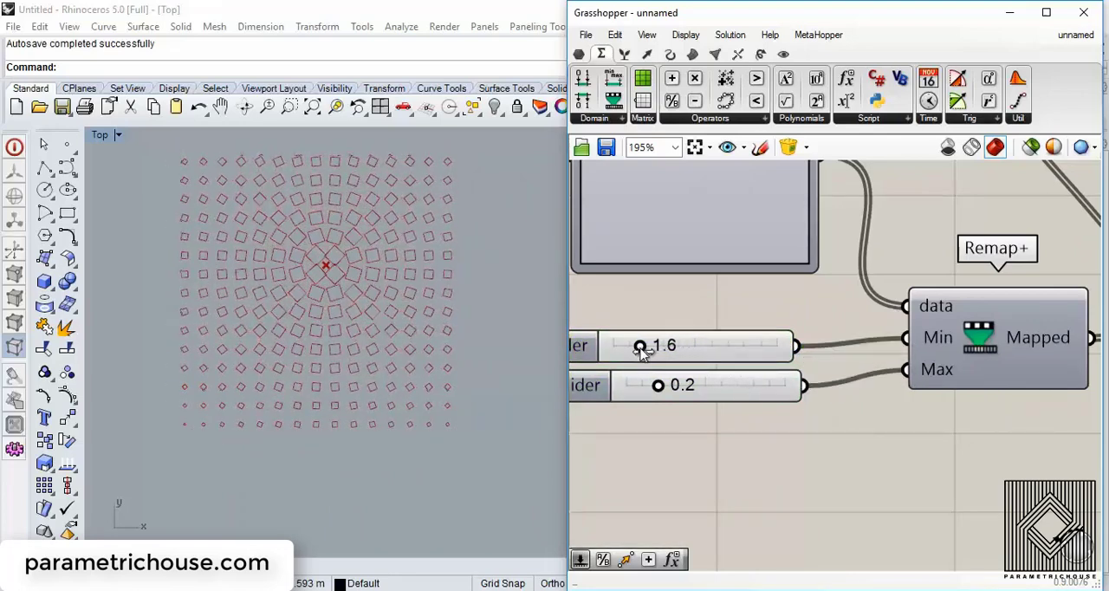
scroll(down, 3)
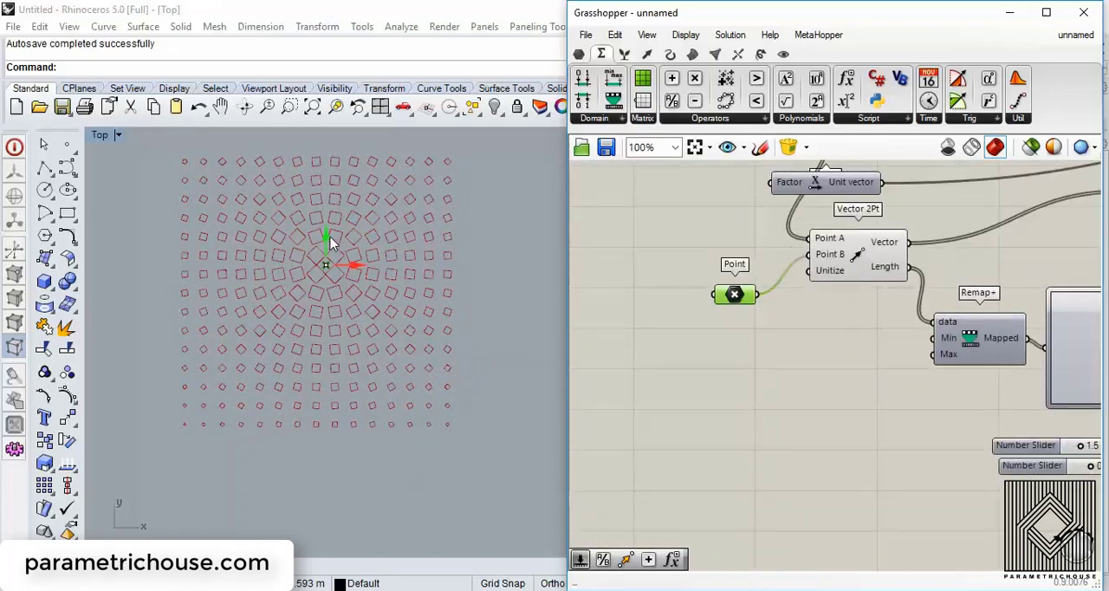
mouse_move(321, 245)
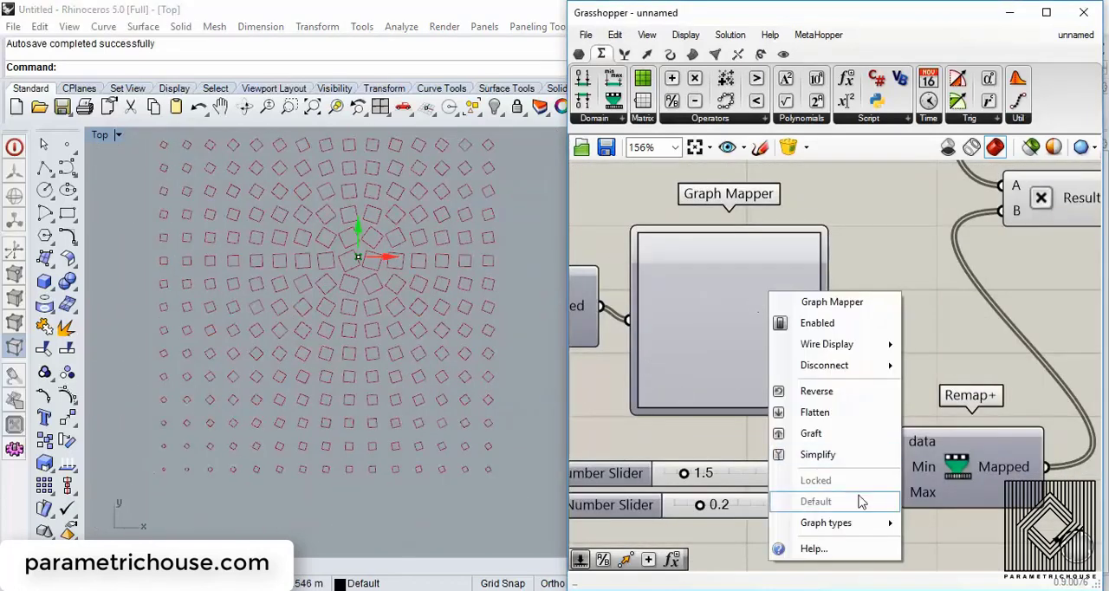
mouse_move(826, 522)
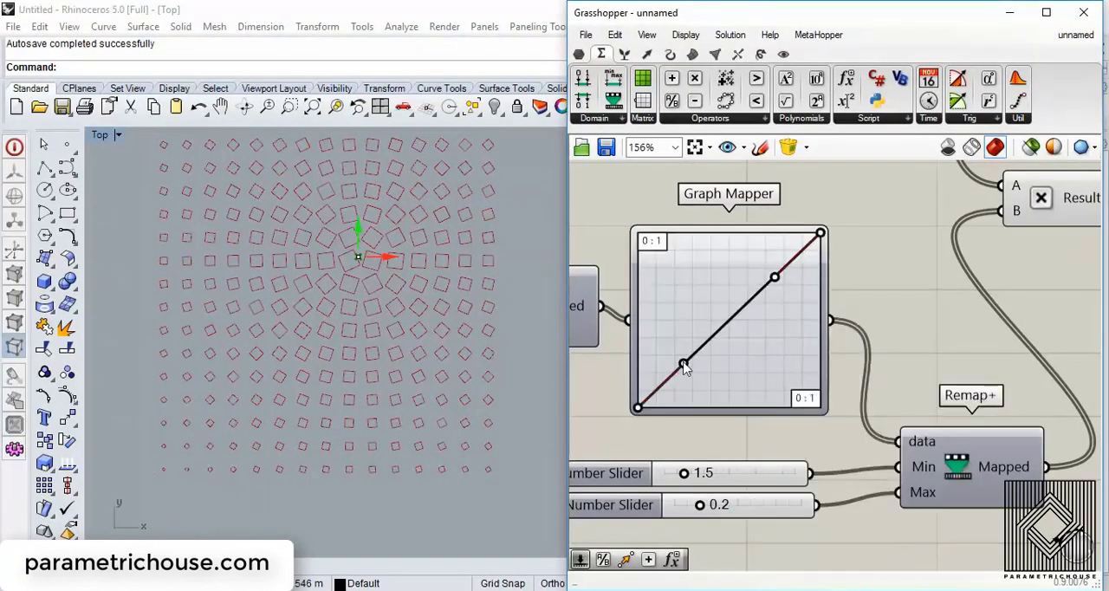
Step: Reshape the Graph Mapper curve, try a Sine graph, then switch it back to Bezier
drag(684, 364, 745, 408)
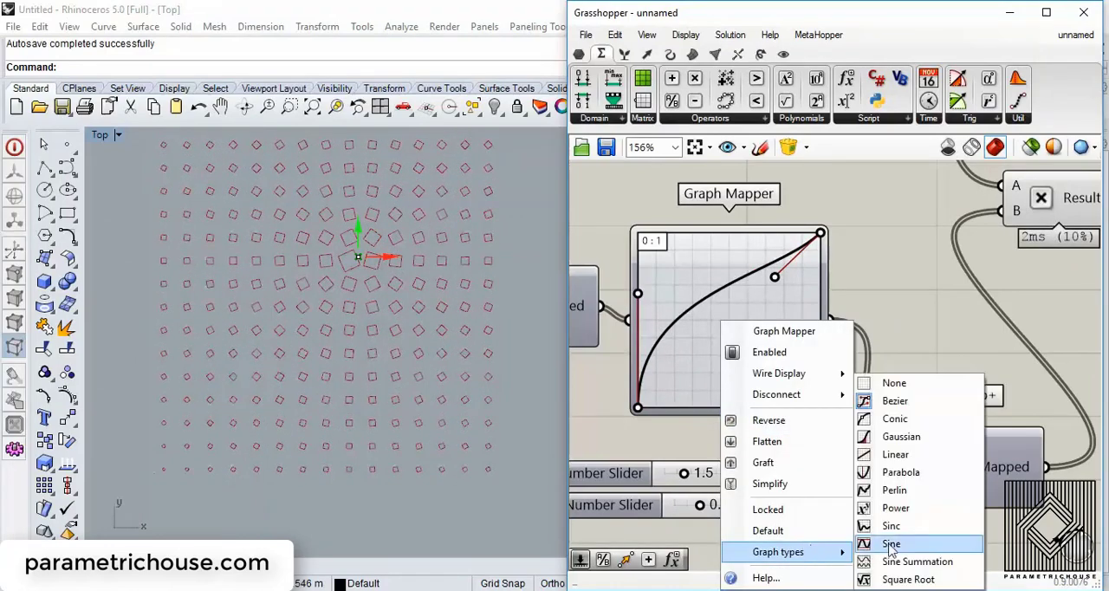
click(890, 543)
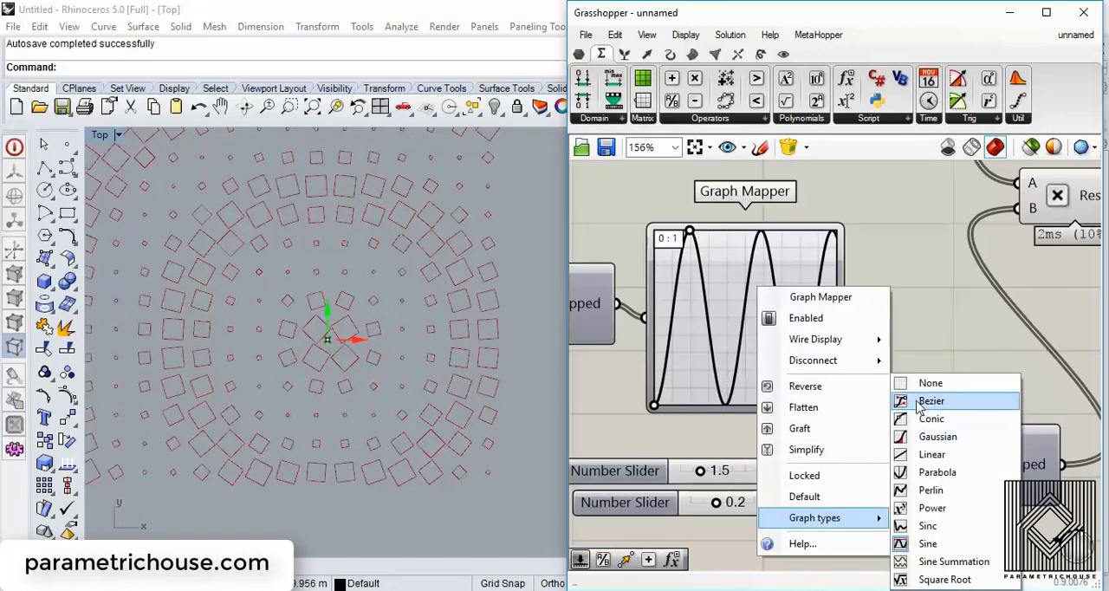
click(932, 401)
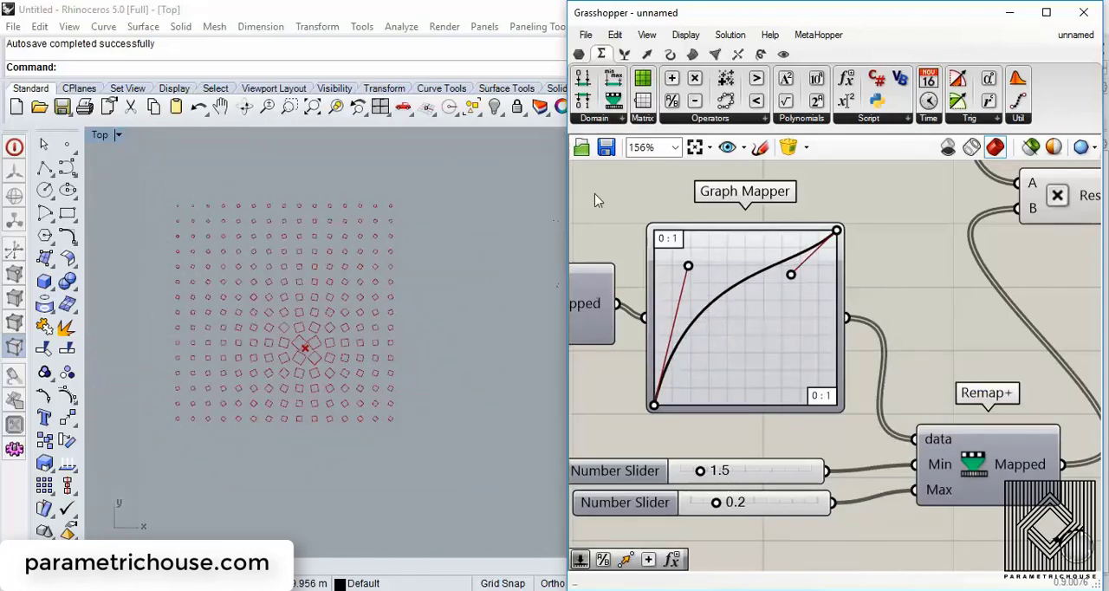
scroll(down, 3)
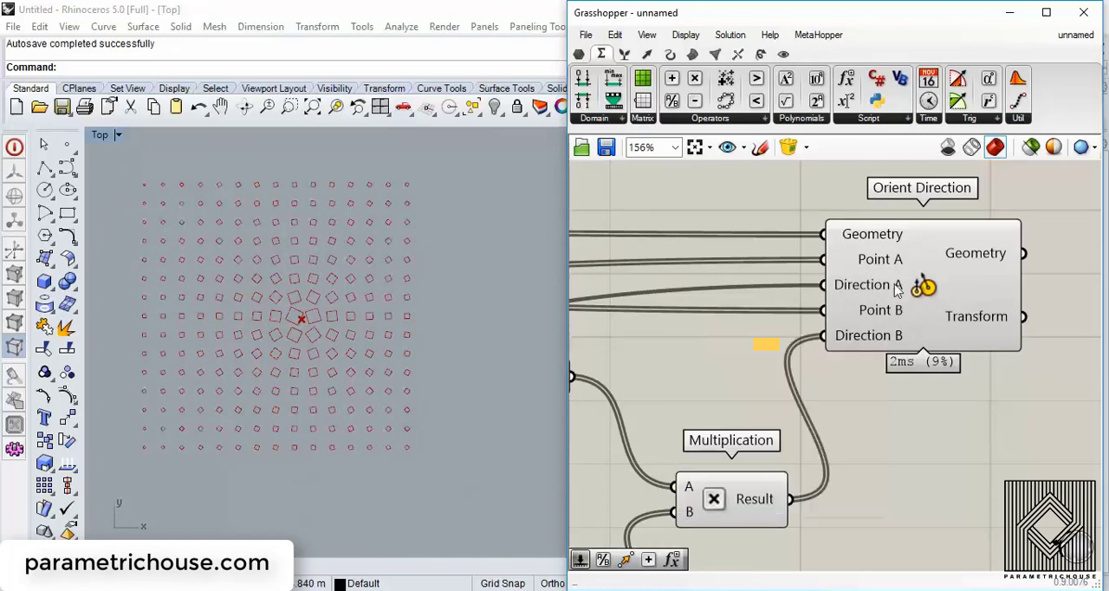
Step: Preview the Area centroids and select the Graph Mapper, Remap, Unit Vector and Multiplication components
scroll(up, 3)
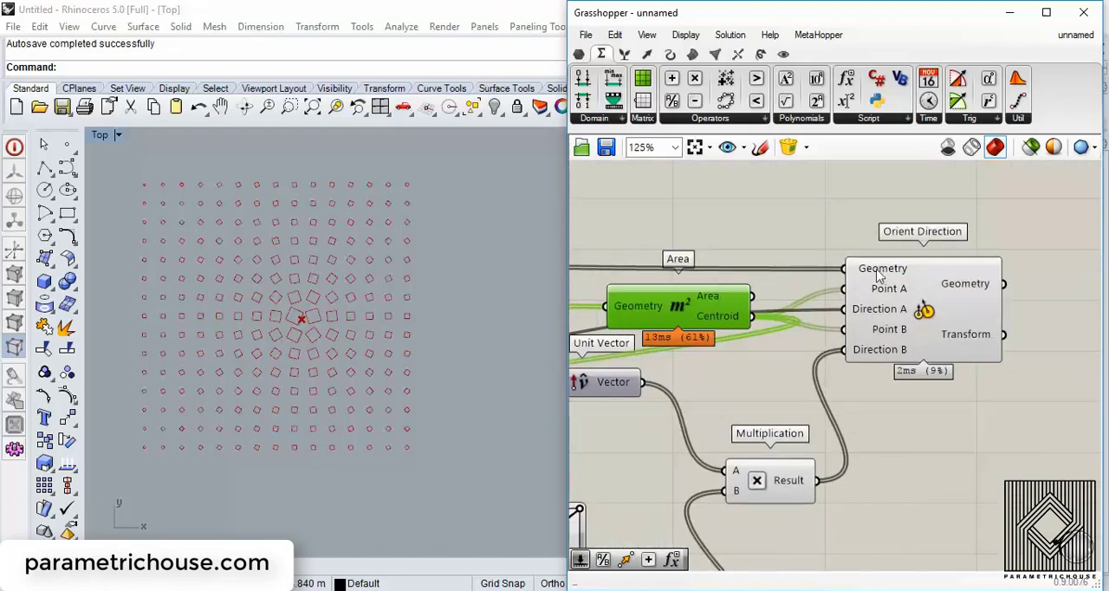
scroll(down, 3)
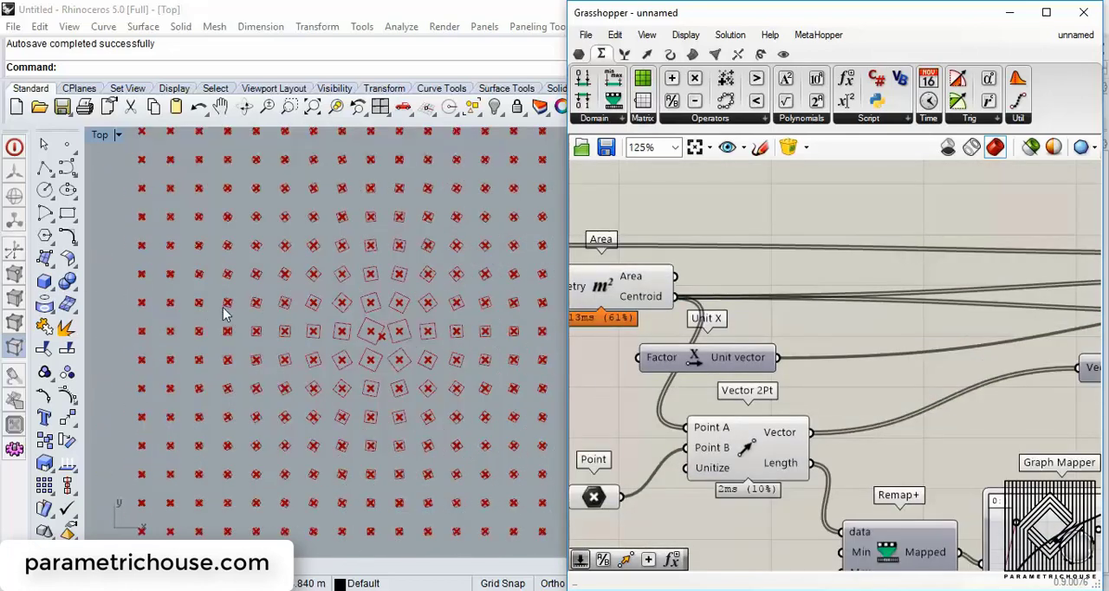
mouse_move(358, 328)
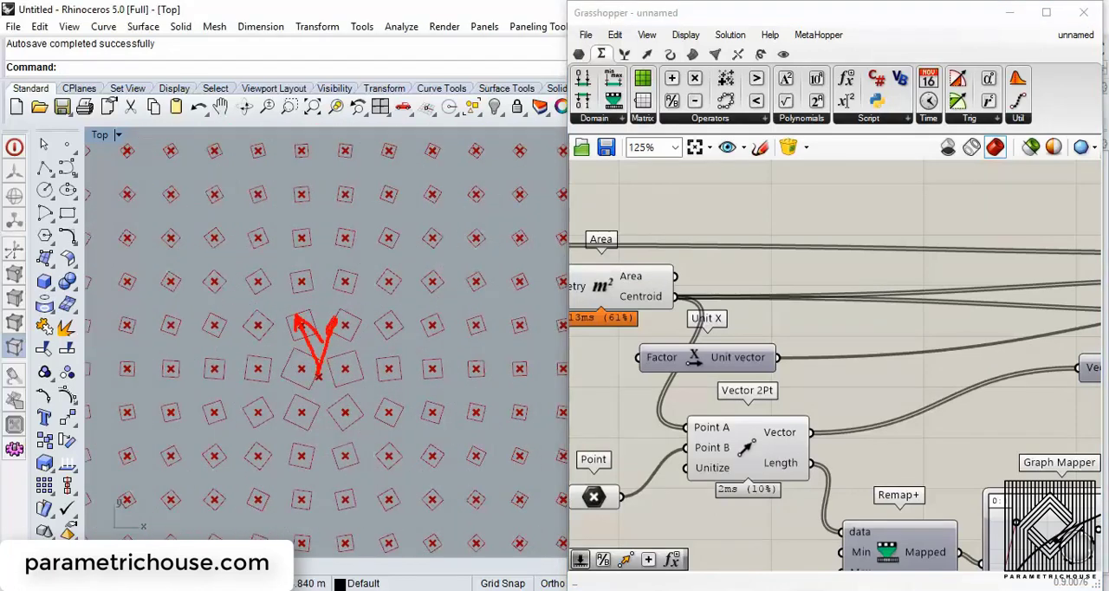
click(747, 445)
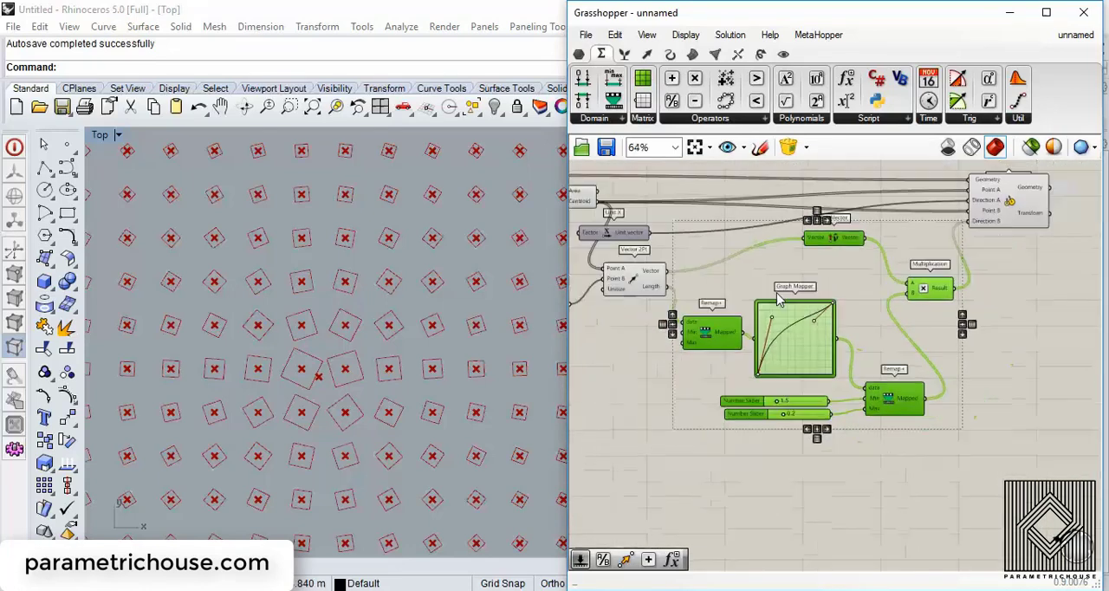
Step: Add a Move component ('mv') moving centroids by the Multiplication vectors, with Max slider 39.7
scroll(down, 3)
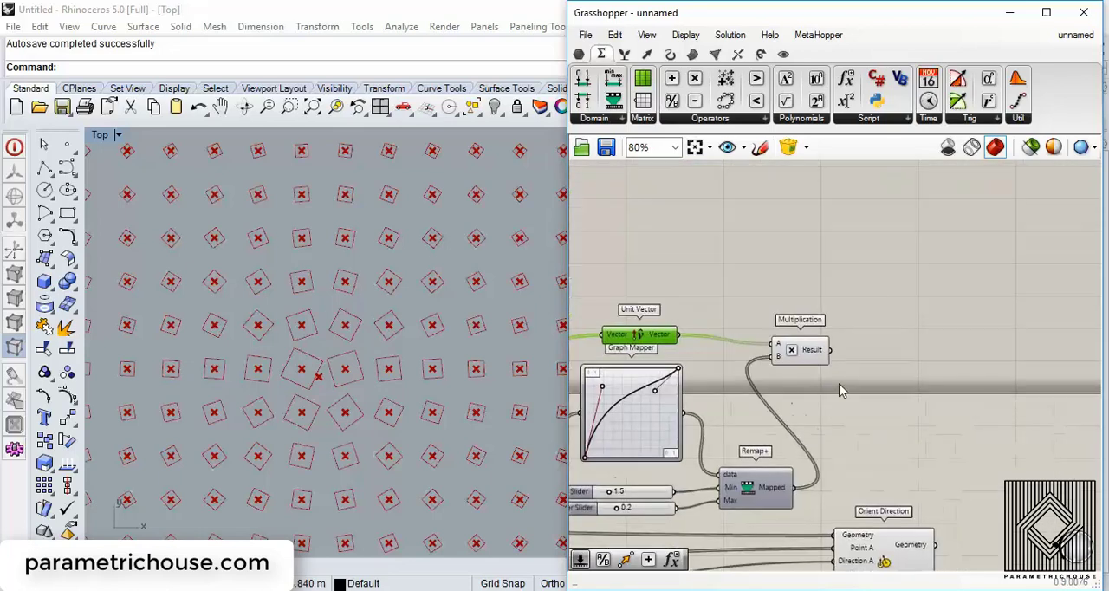
text(mv)
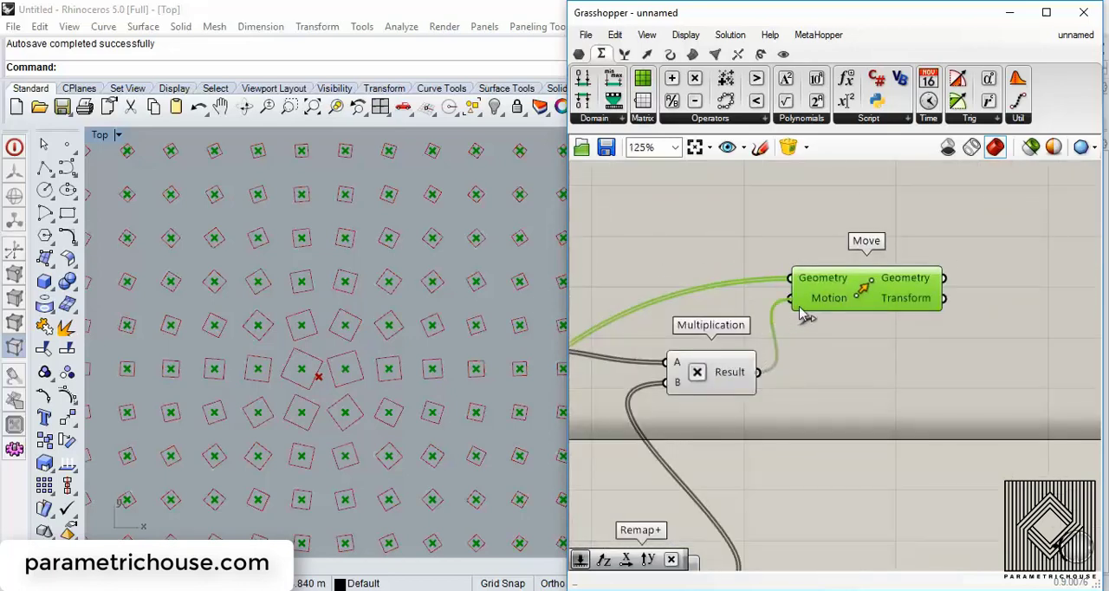
scroll(down, 3)
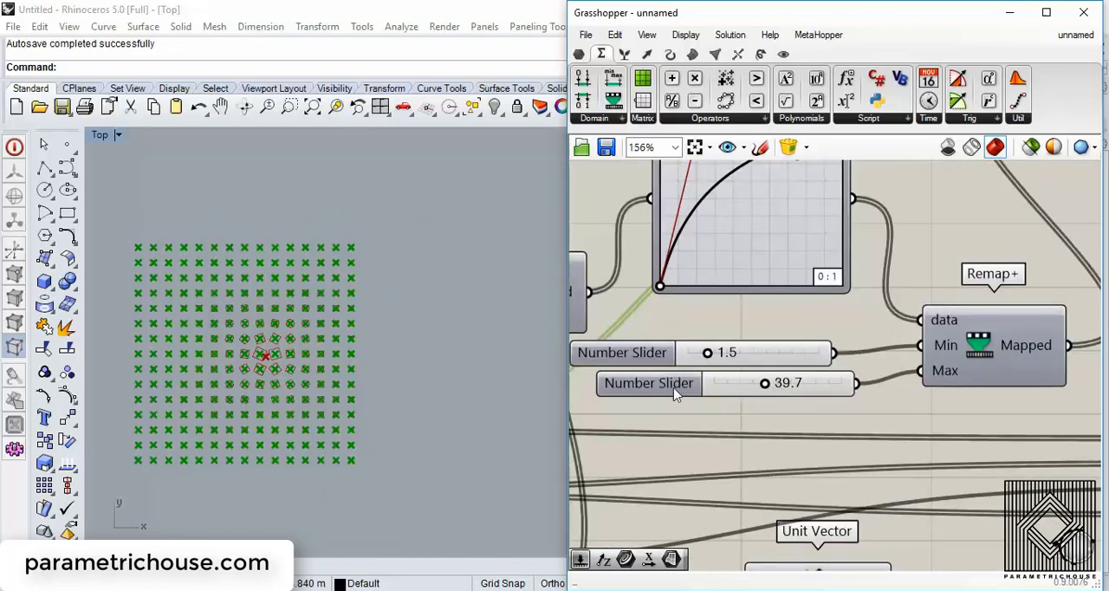
Step: Extend the Remap Max slider's range to 20000 and drag its value higher
double_click(648, 383)
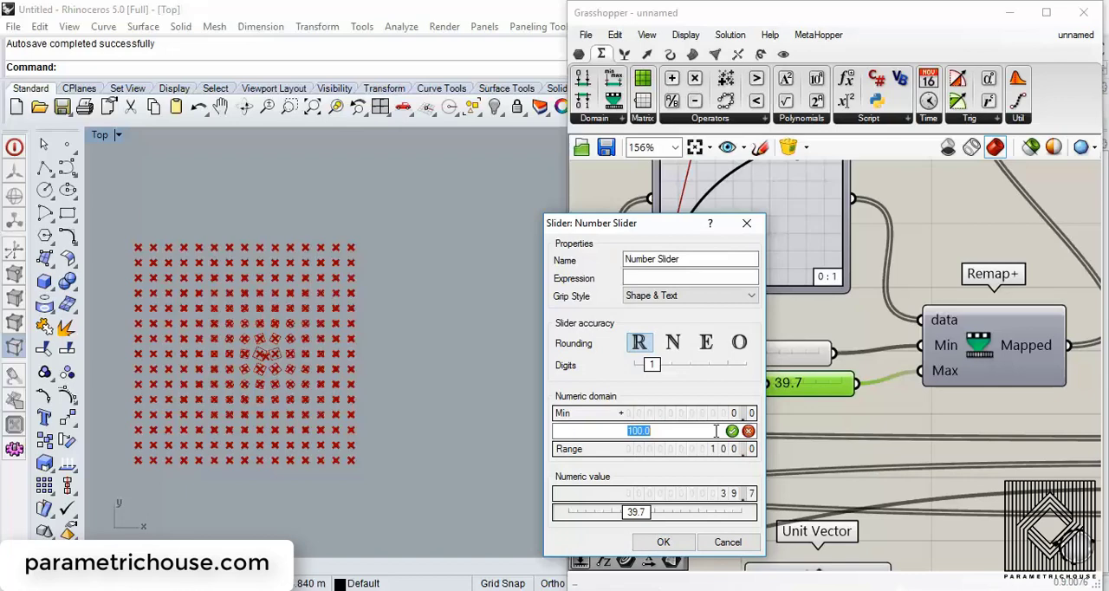
text(20000)
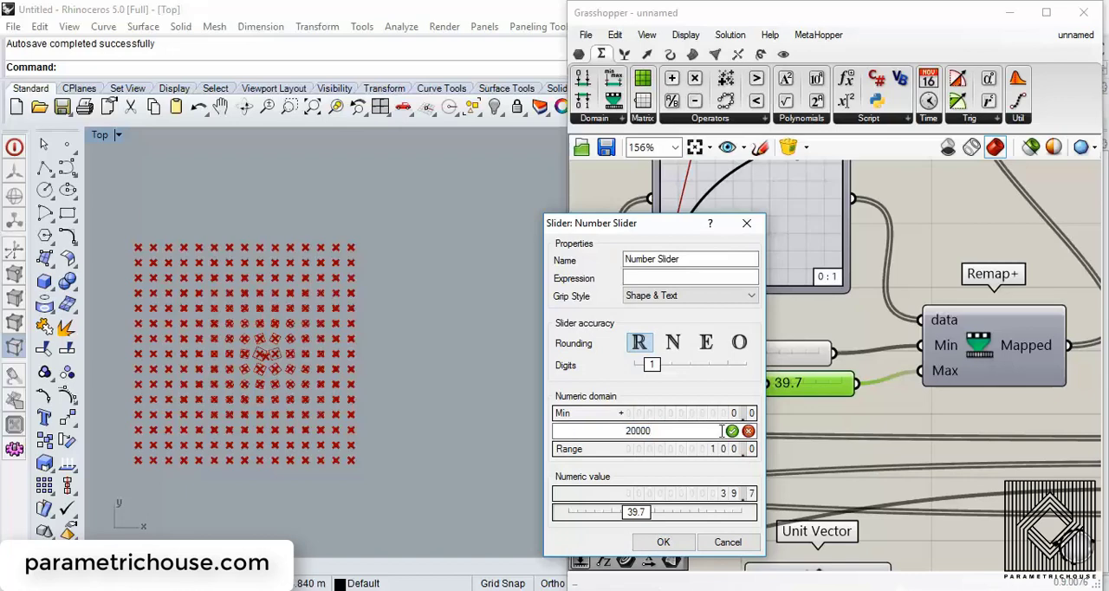
click(663, 542)
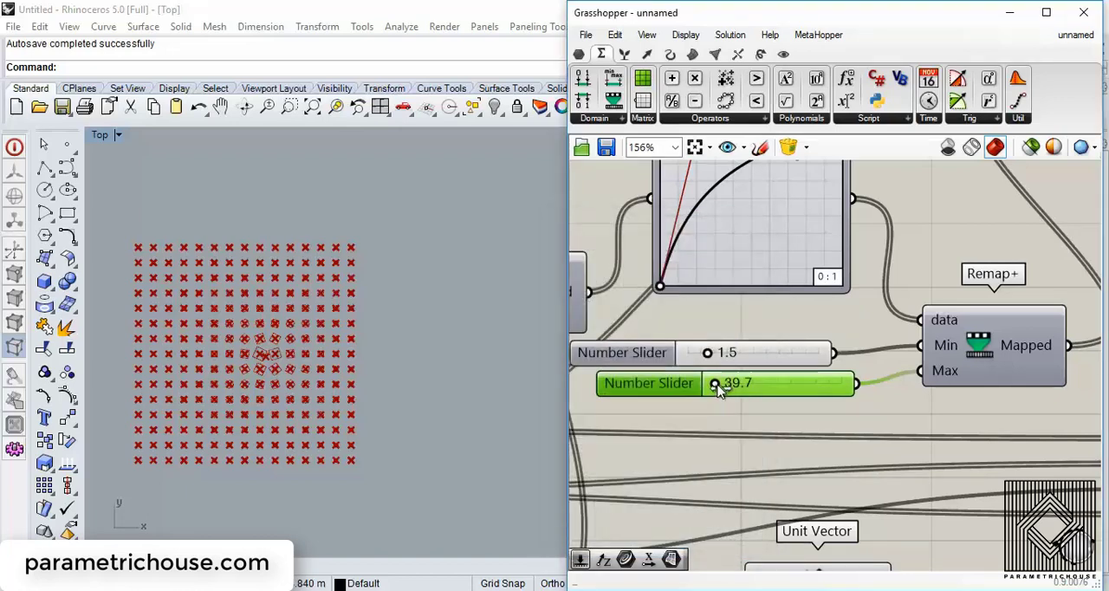
drag(713, 383, 737, 383)
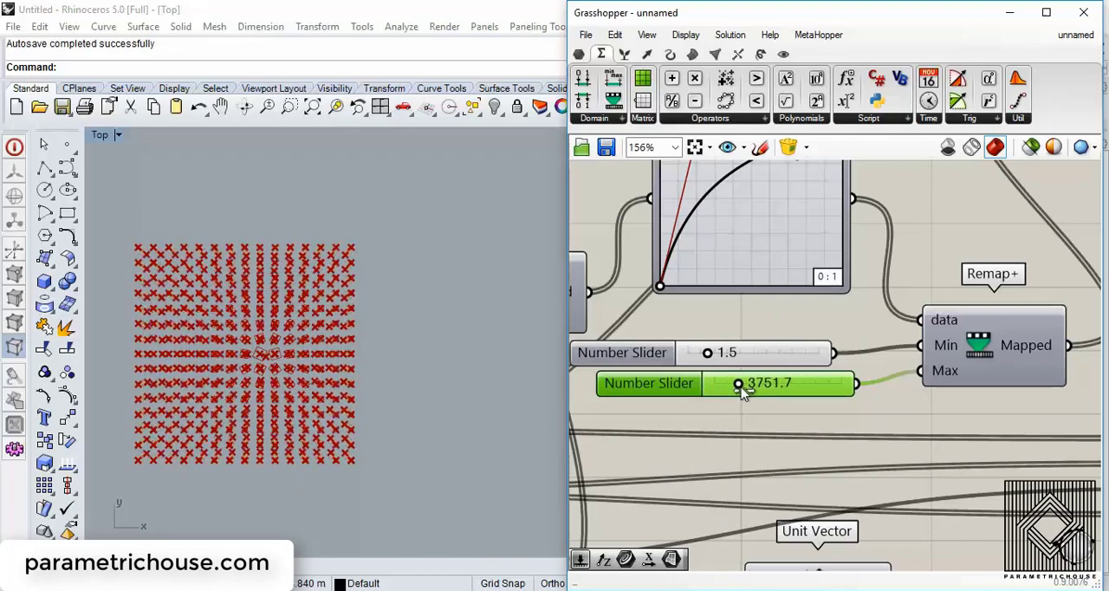
drag(739, 383, 754, 383)
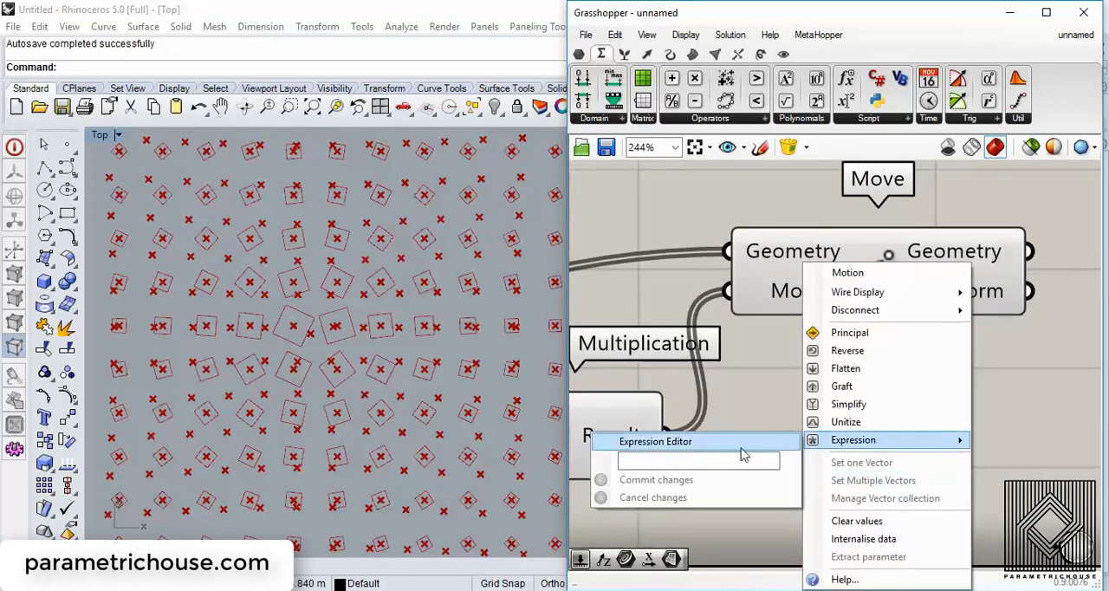
Step: Set the Move Motion input expression to -x to reverse the point displacement
text(-x)
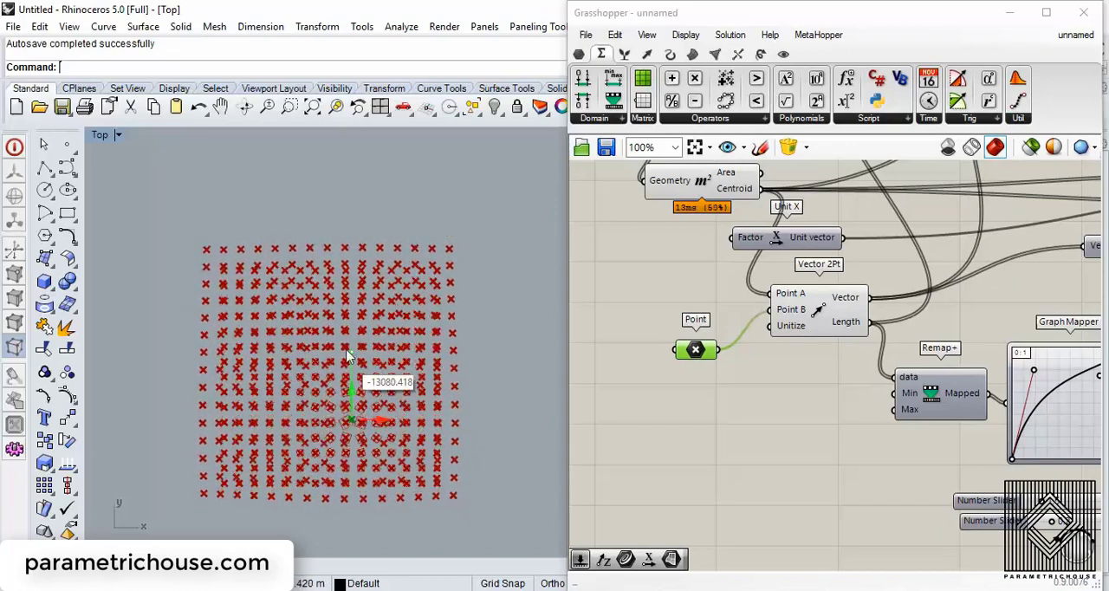
scroll(down, 3)
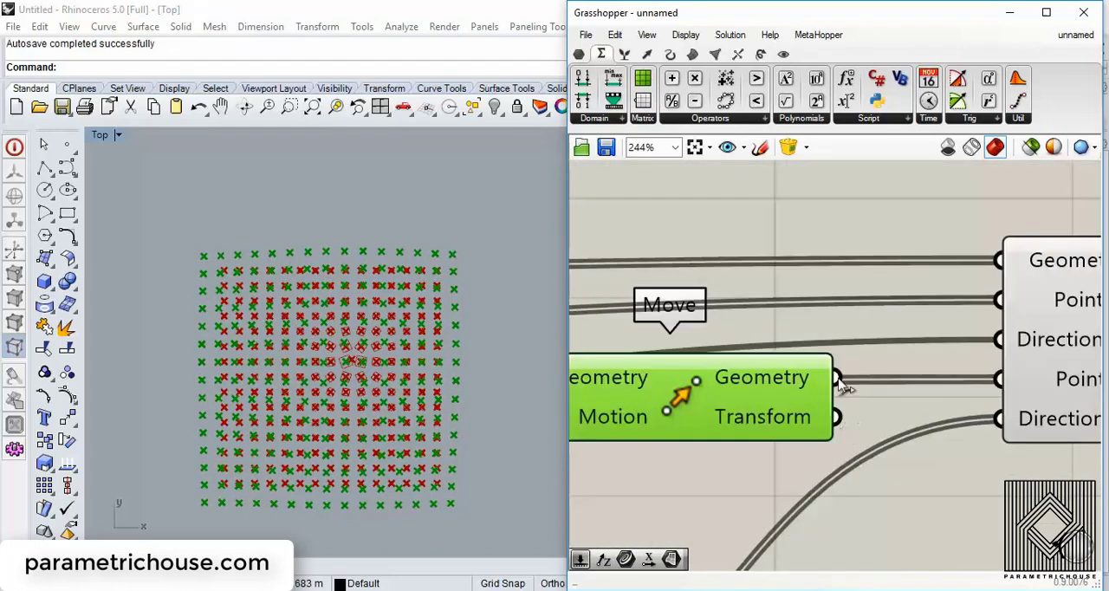
scroll(down, 3)
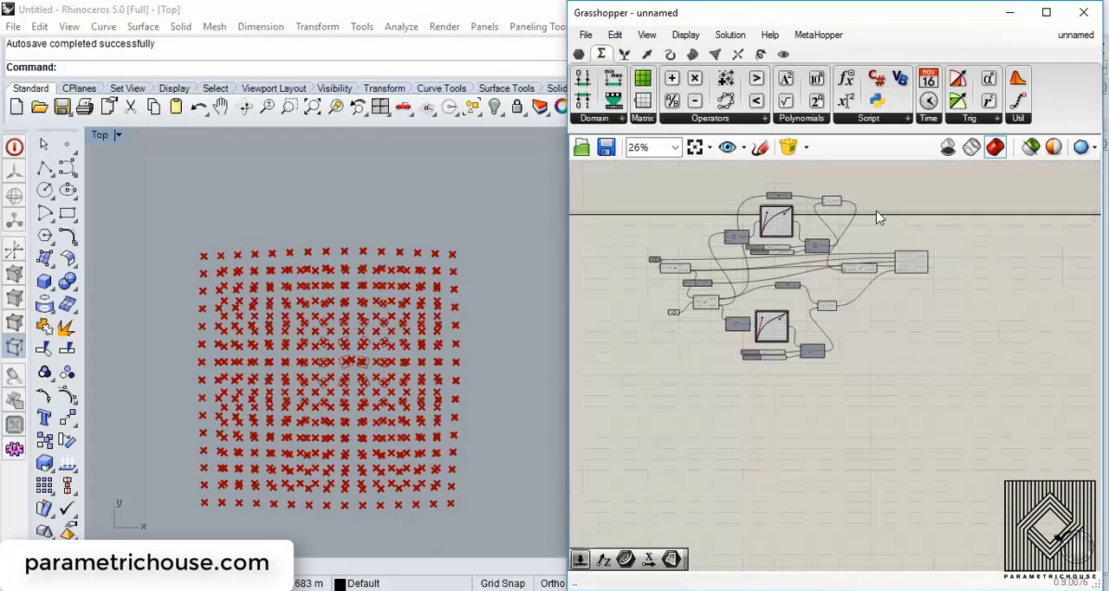
Step: Turn off Preview on the Move and other point-outputting components
right_click(925, 319)
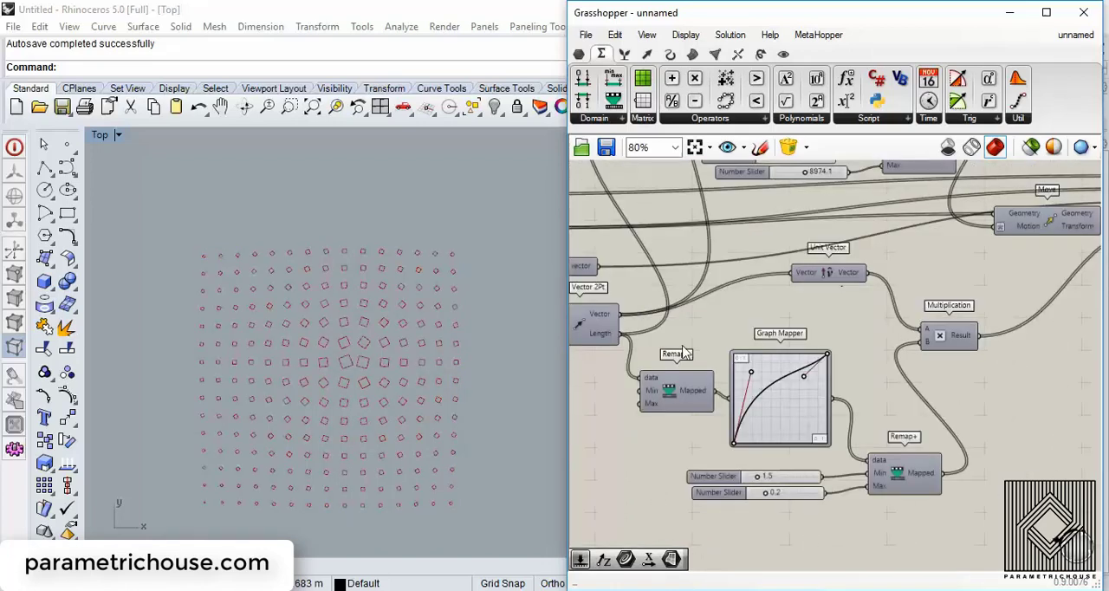
right_click(676, 354)
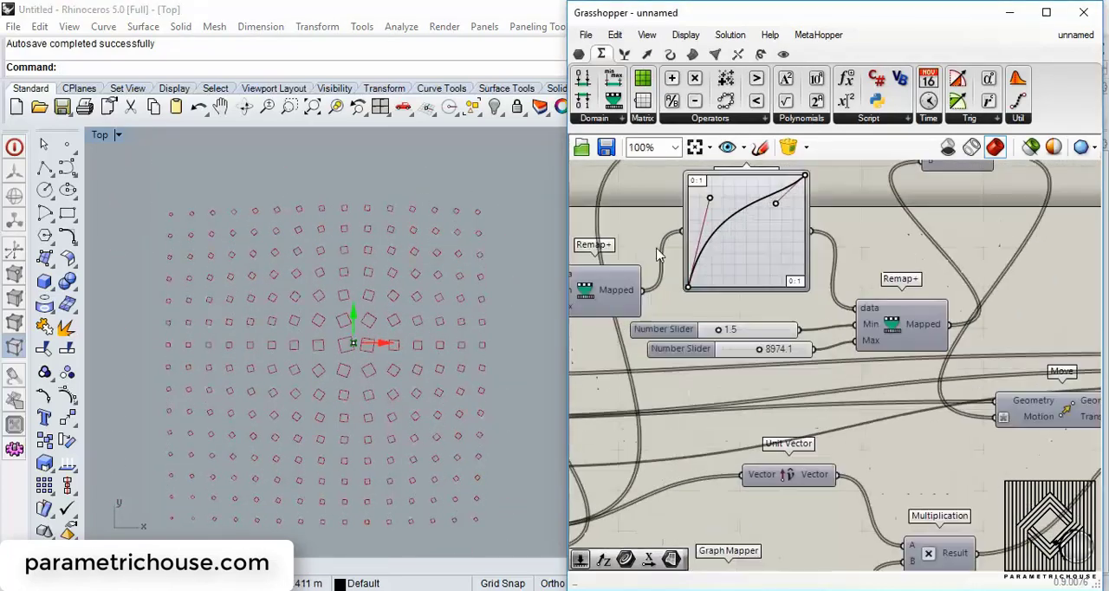
scroll(down, 3)
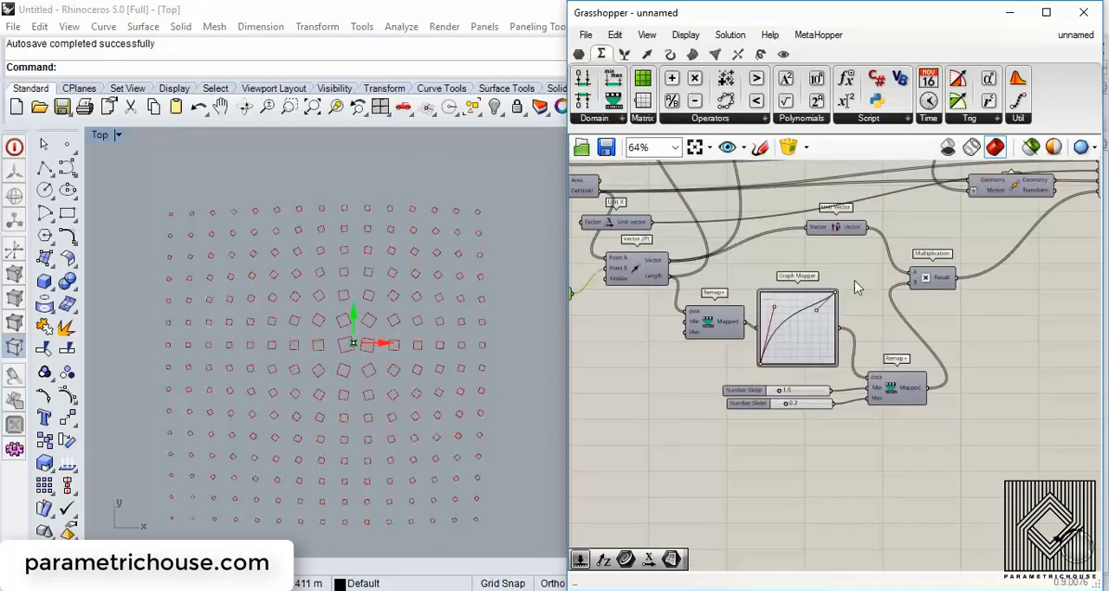
scroll(down, 3)
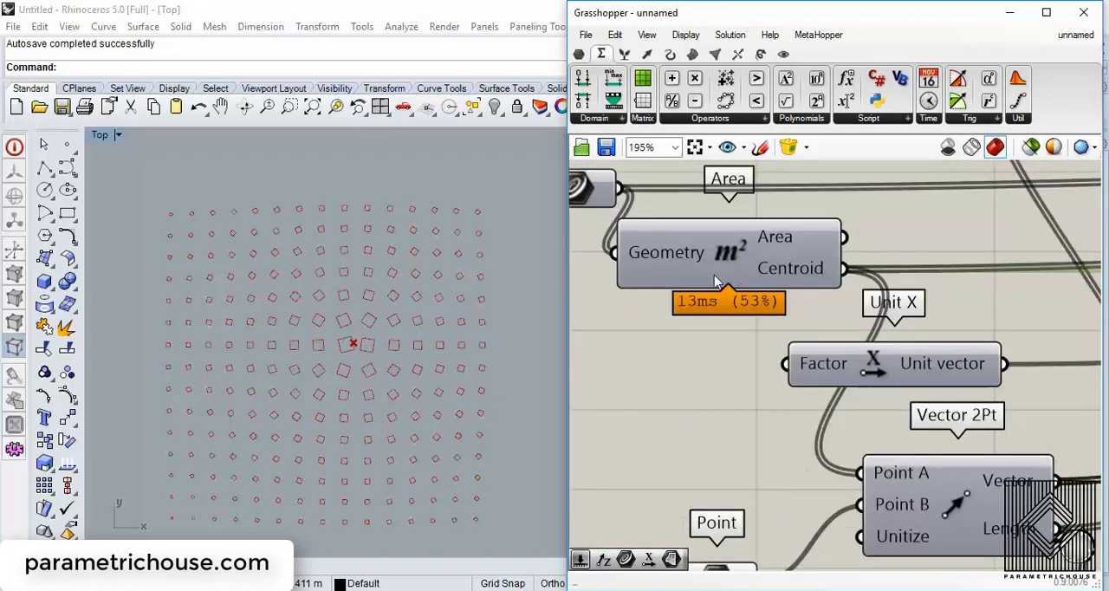
Step: Switch the Graph Mapper to a sine wave graph and adjust the wave's peak handle
scroll(down, 3)
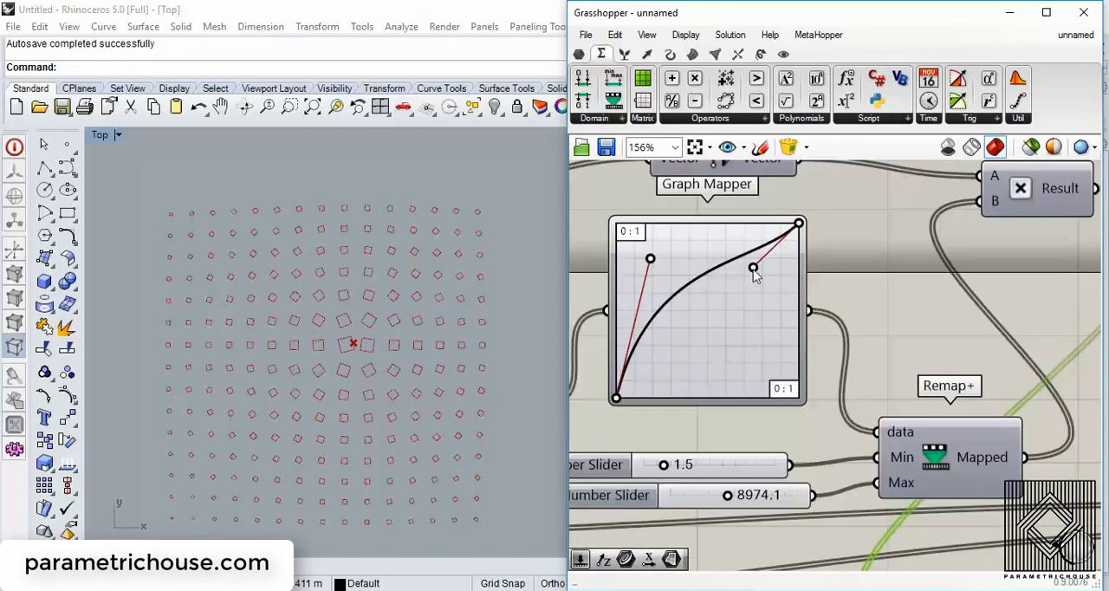
drag(754, 268, 767, 302)
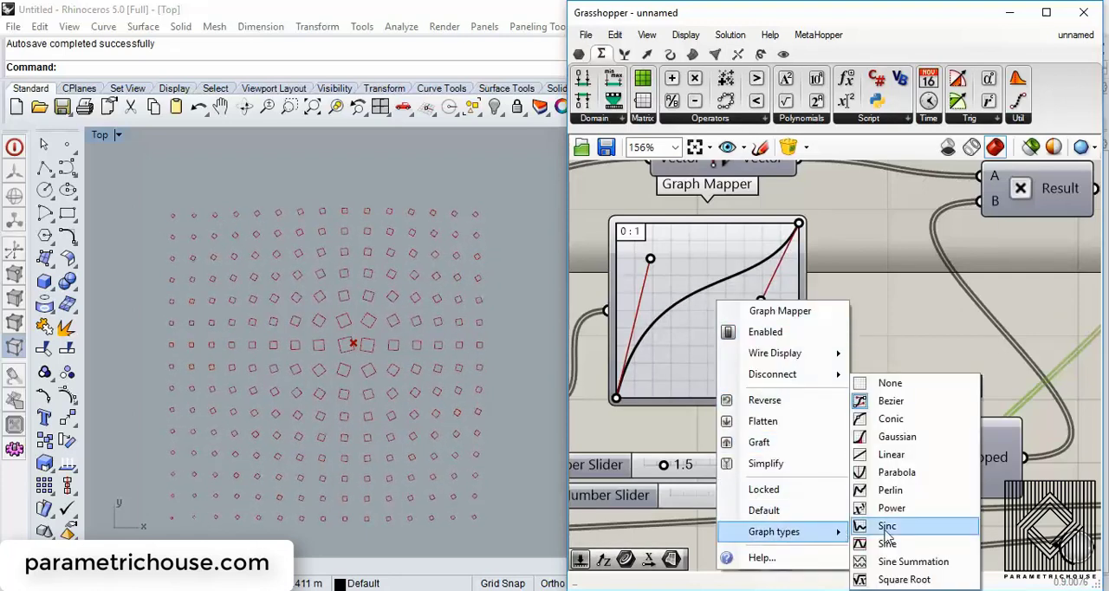
click(887, 544)
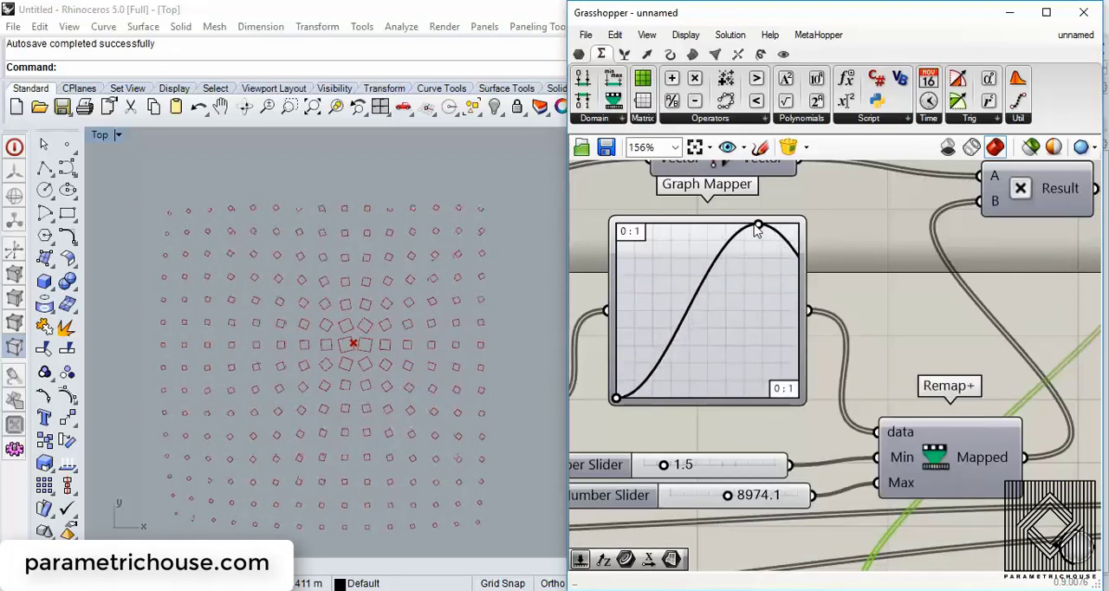
drag(757, 227, 693, 232)
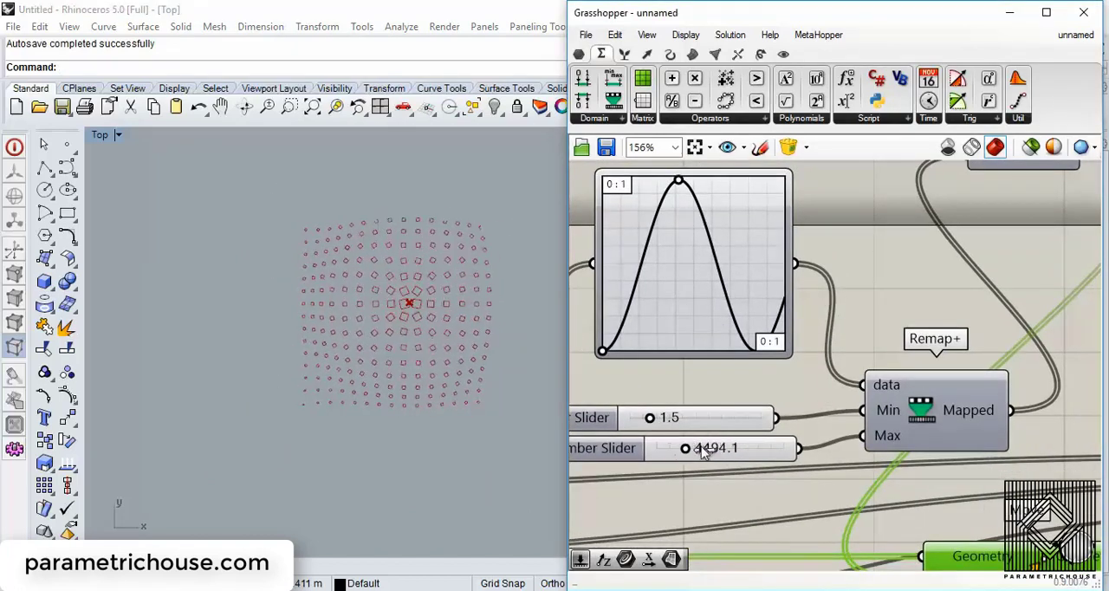
scroll(down, 3)
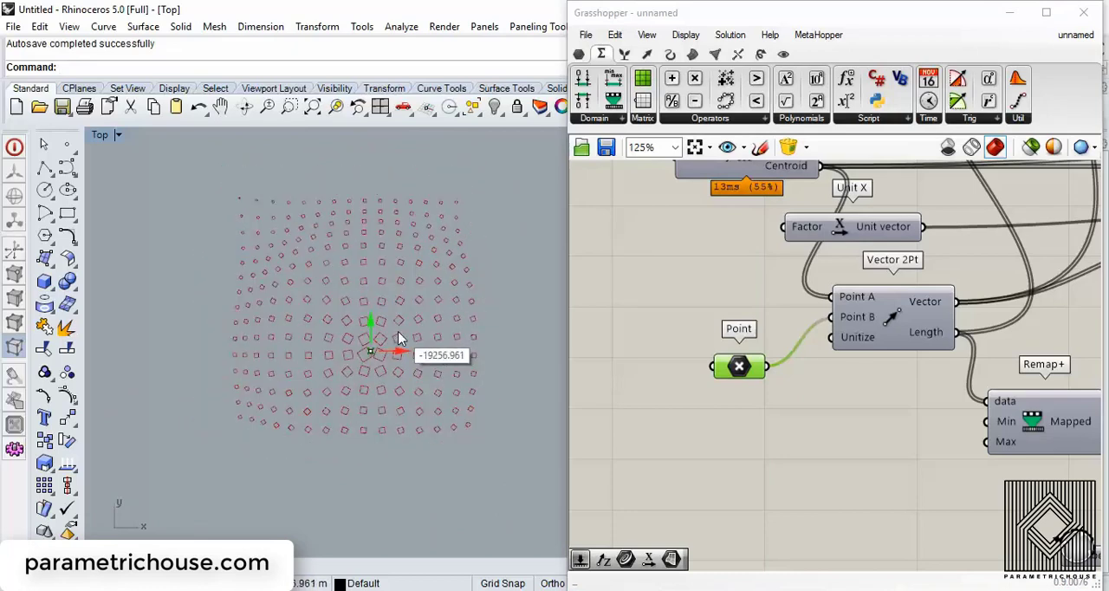
scroll(down, 3)
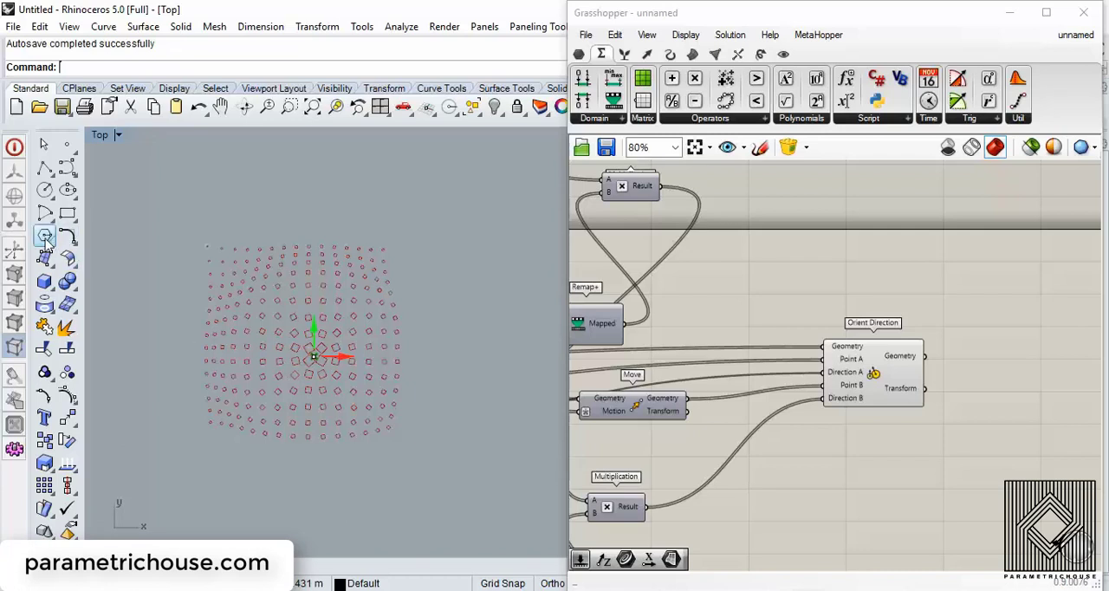
Step: Draw a five-sided polygon and array it into a 15 by 15 grid
click(267, 105)
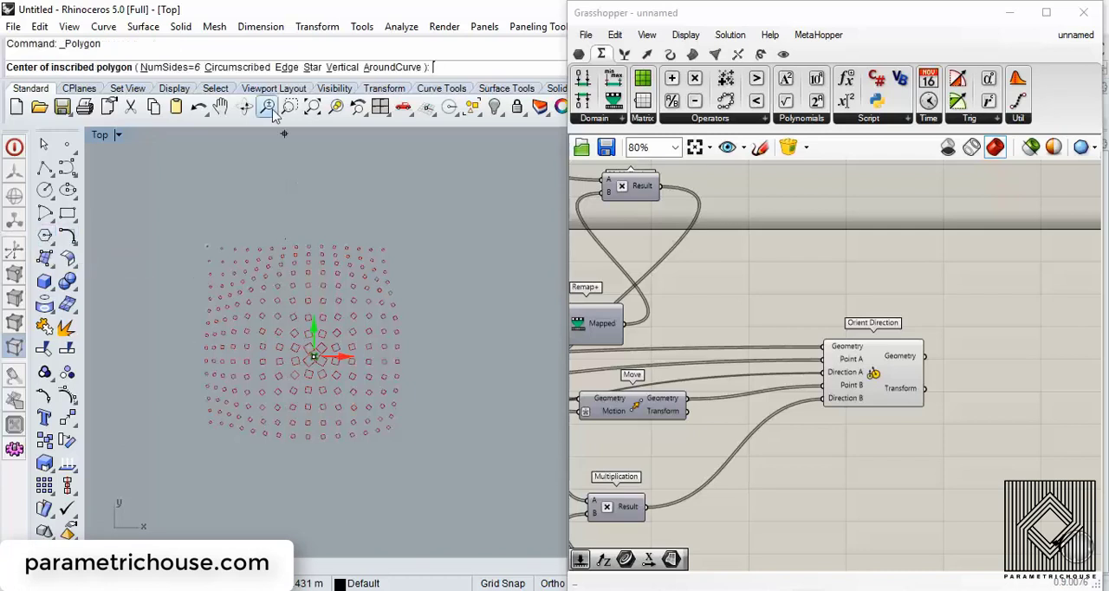
click(164, 67)
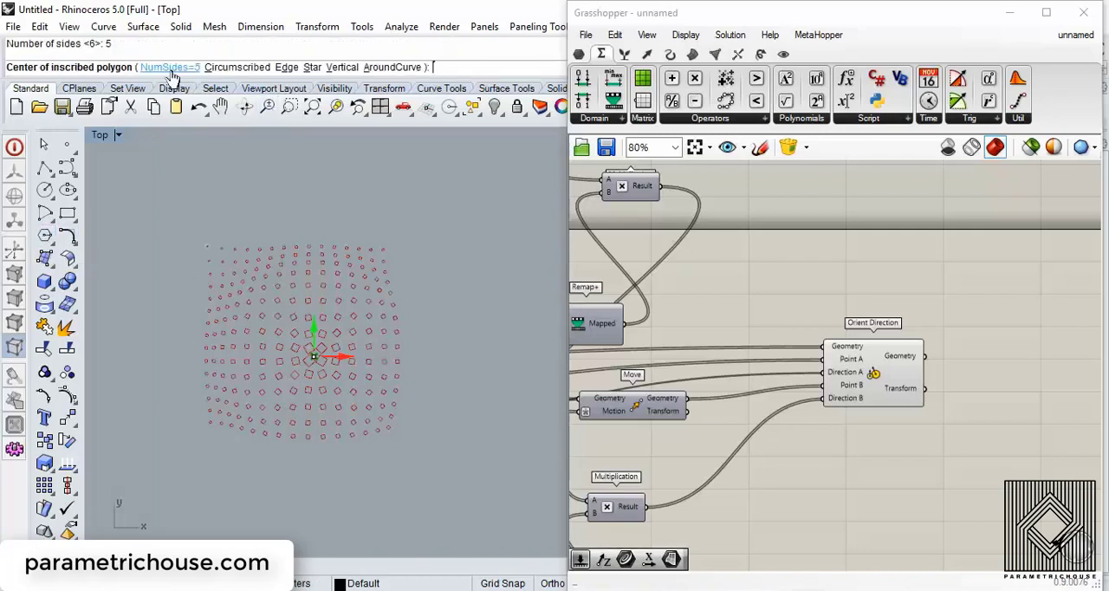
click(238, 407)
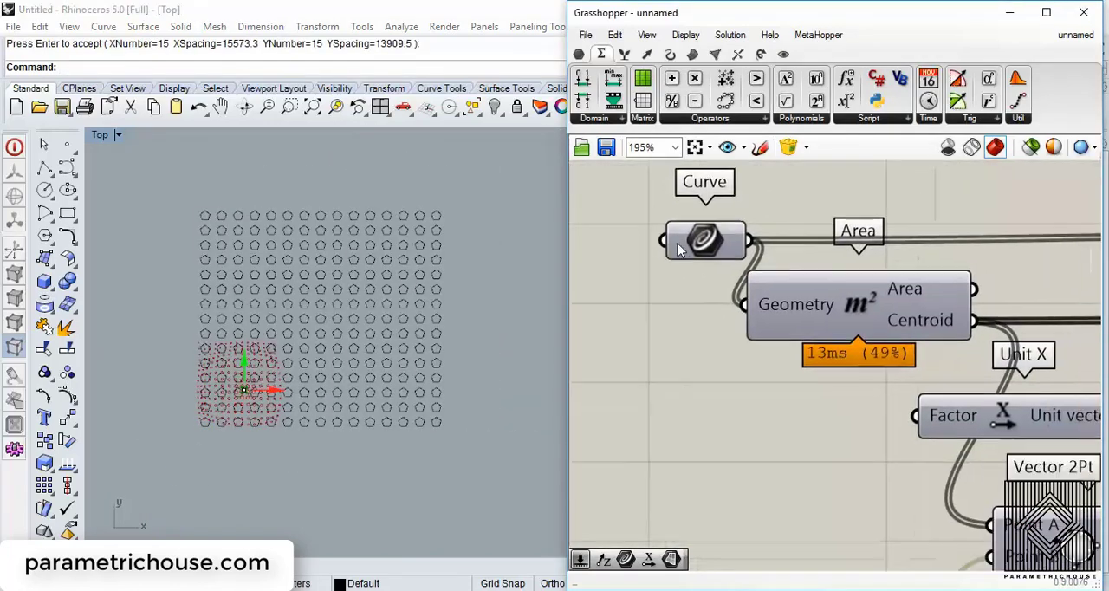
Step: Load the pentagon grid into the Curve parameter and move the attractor toward the grid centre
right_click(704, 241)
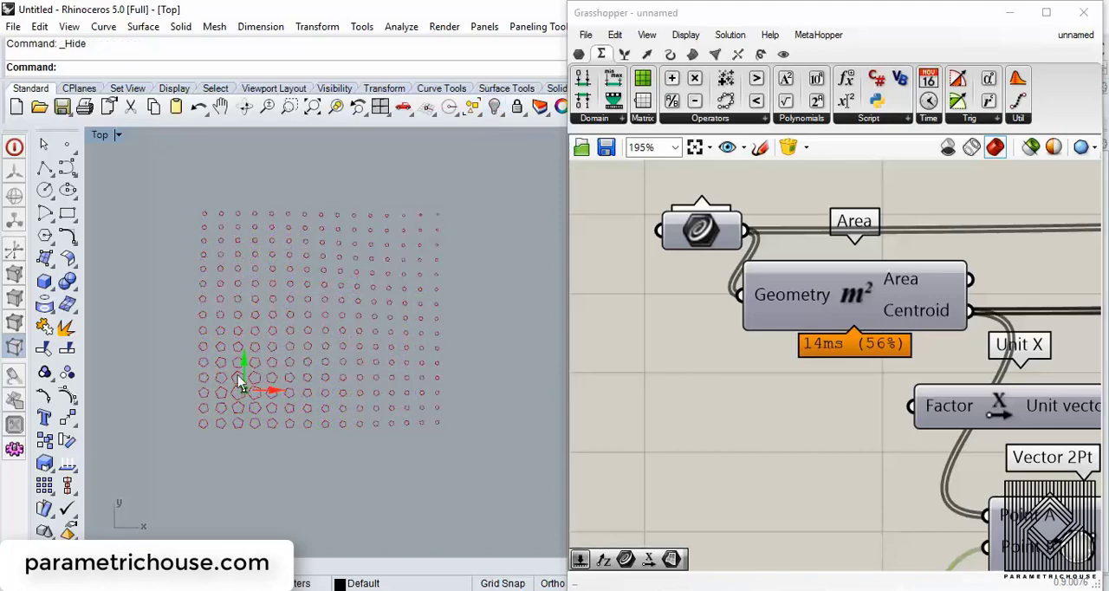
drag(242, 377, 242, 325)
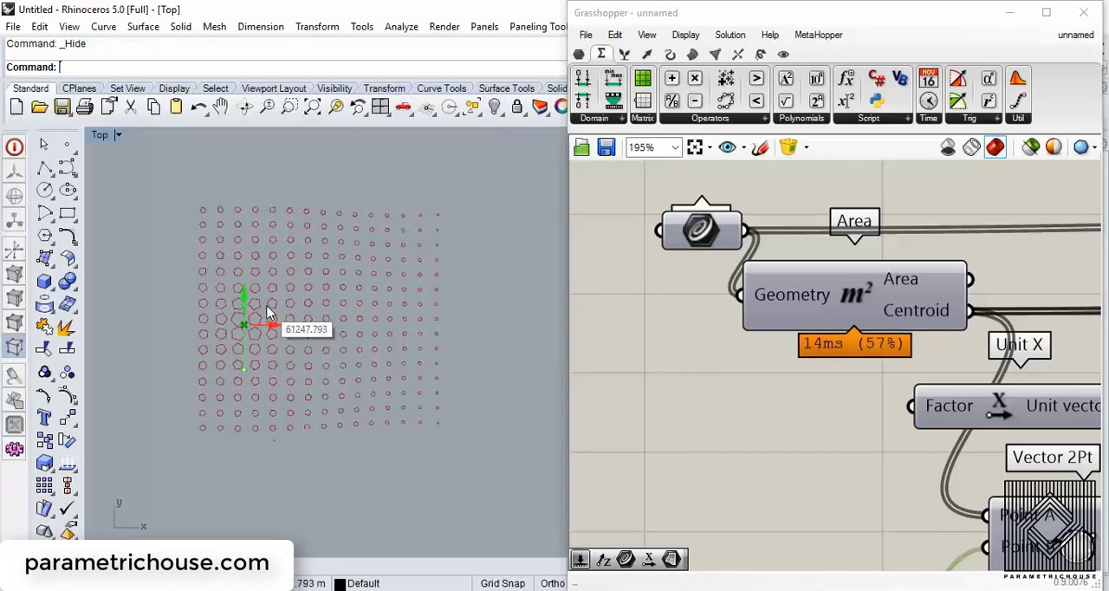
drag(251, 327, 386, 330)
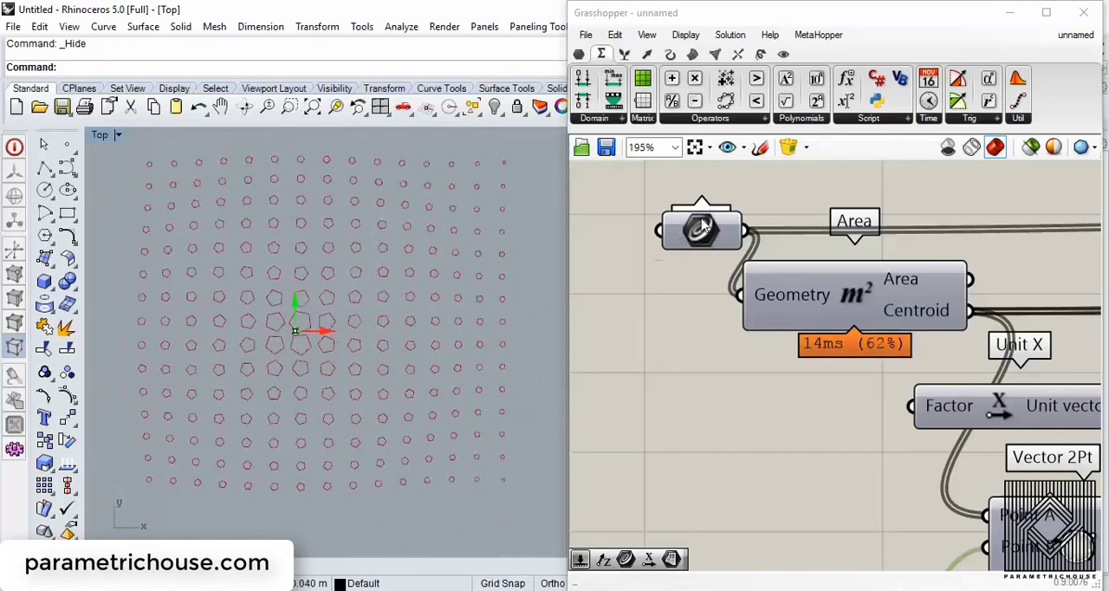
click(702, 227)
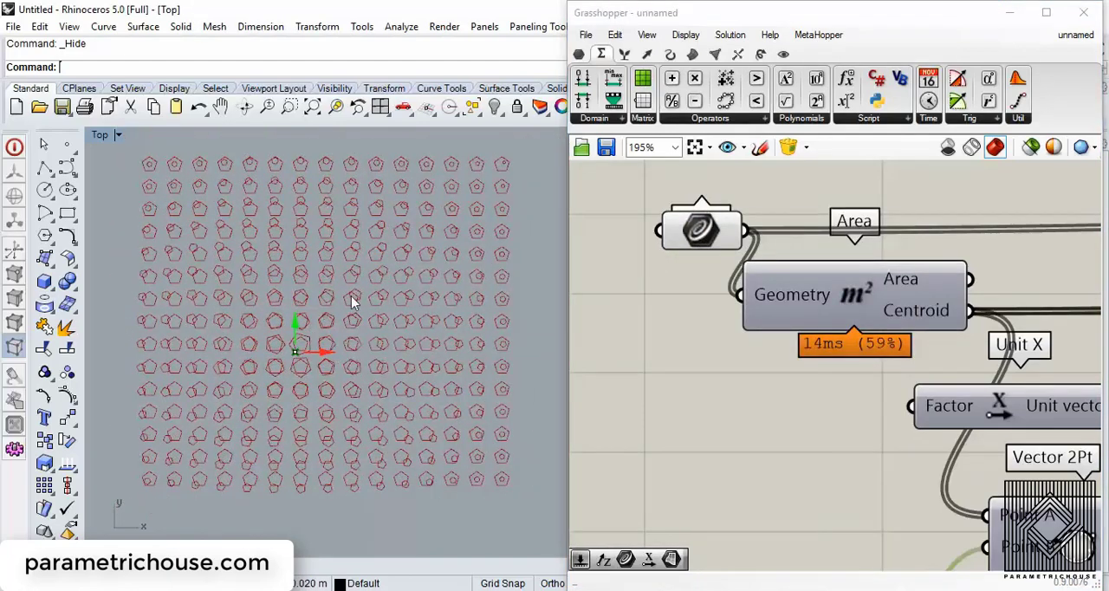
mouse_move(290, 328)
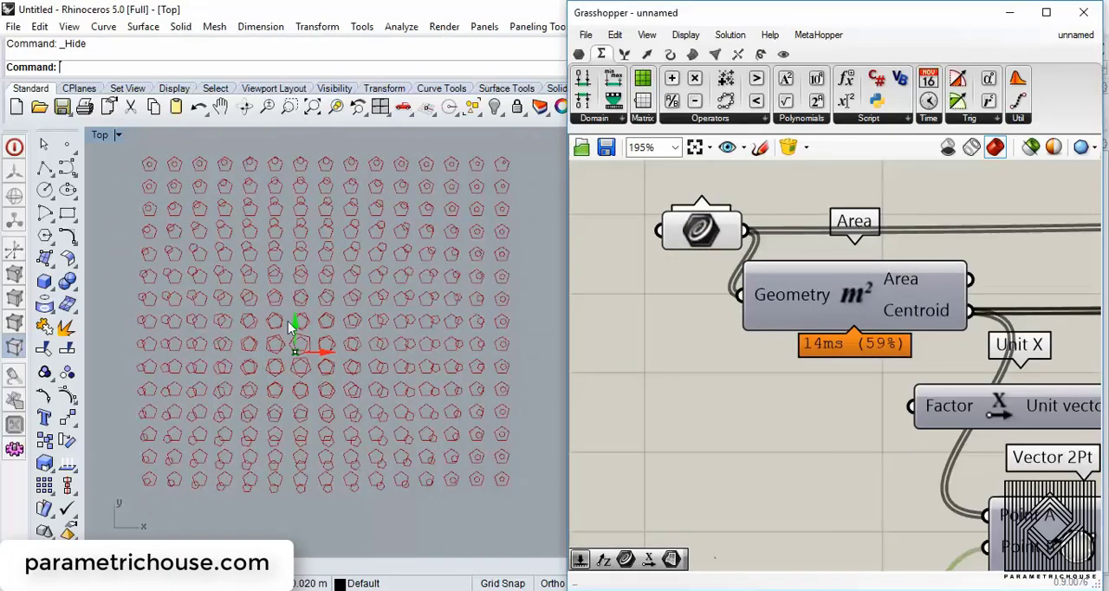